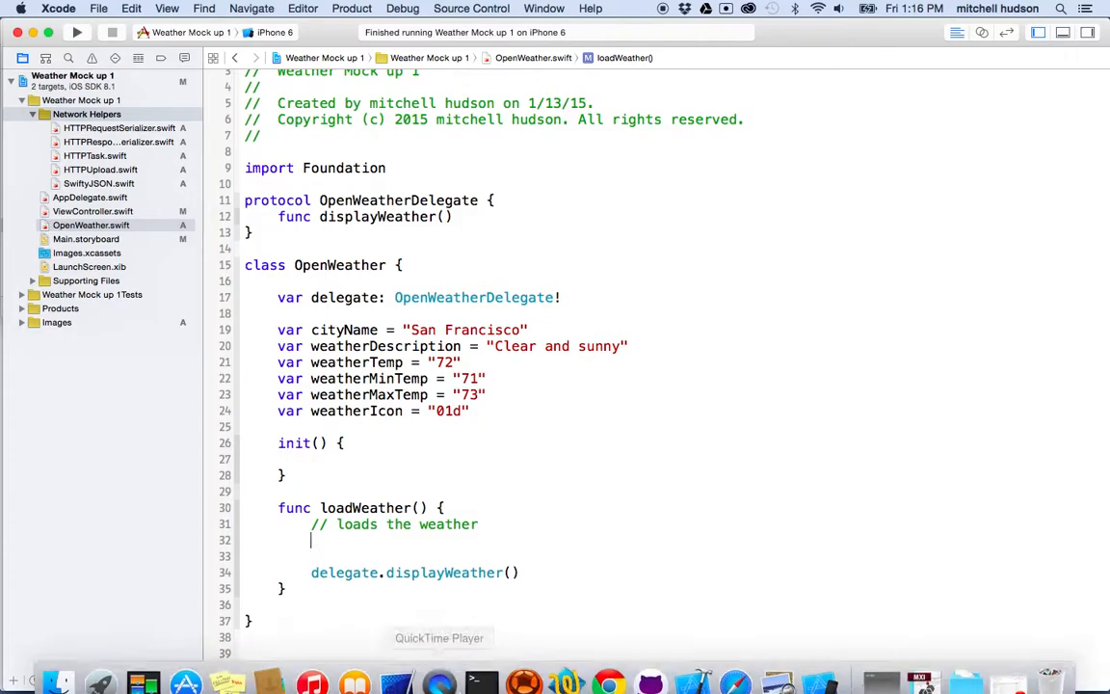
Step: Load openweathermap.org/api in Chrome and scroll to the Current weather data section
left_click(607, 682)
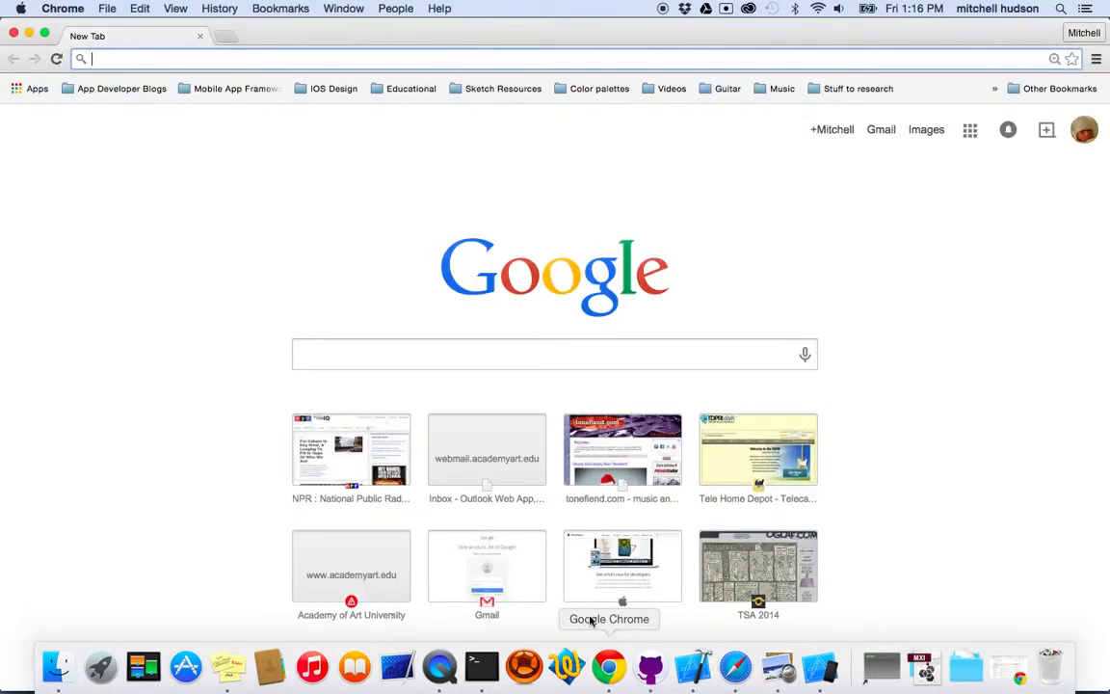
type("oglaf.com")
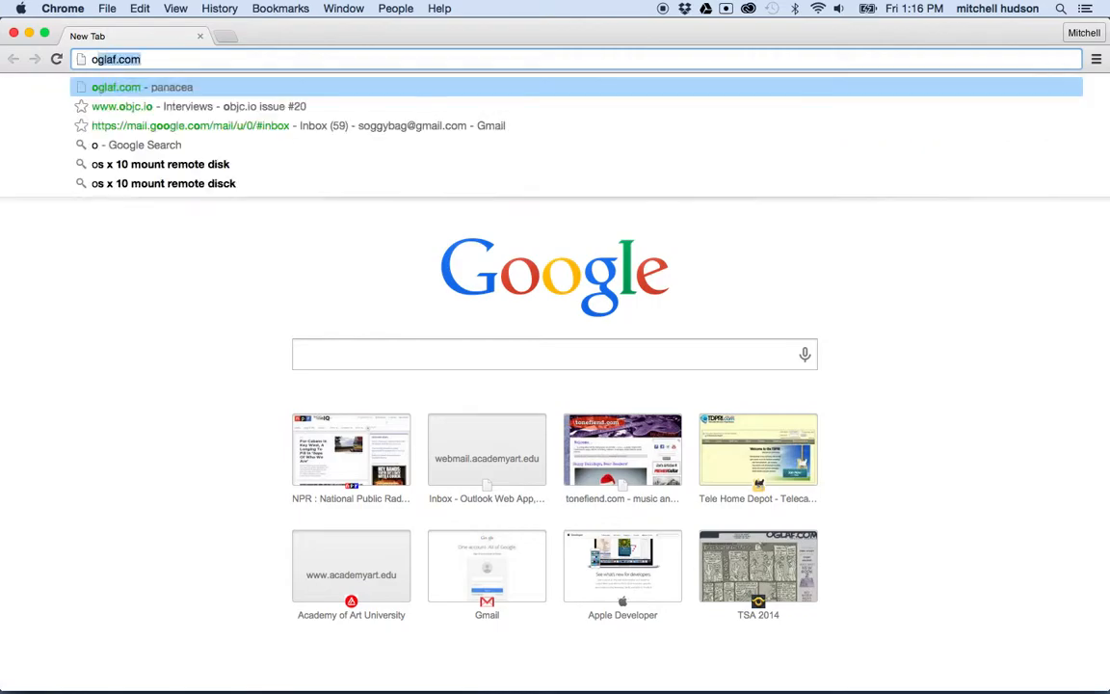
type("openweathermap.org/api")
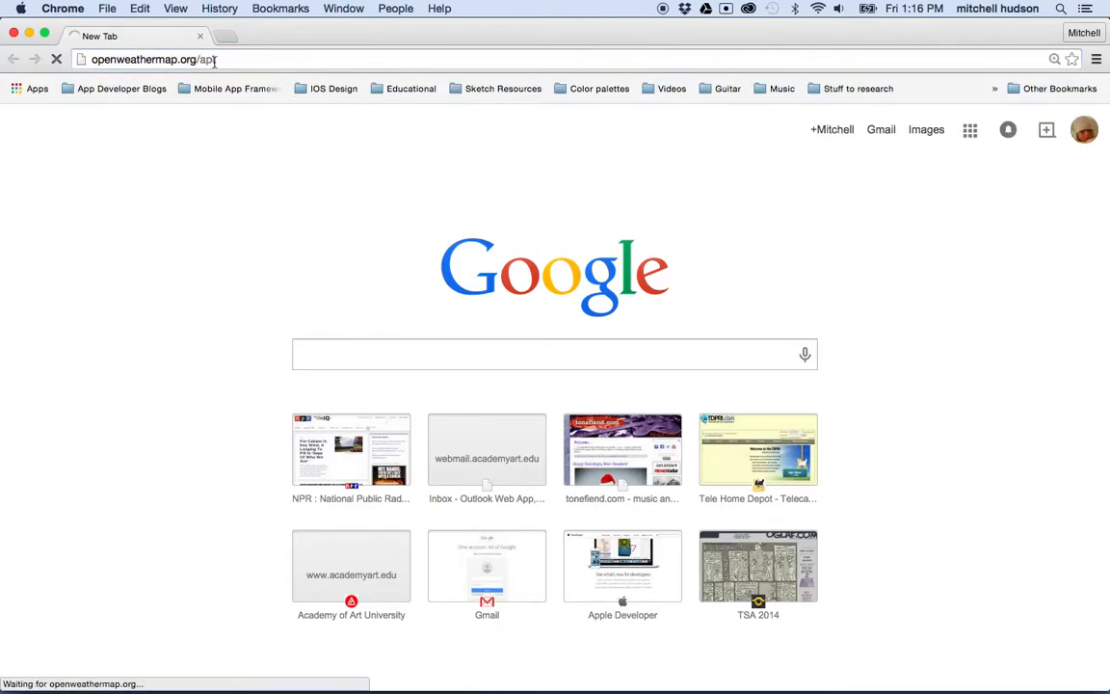
key("Return")
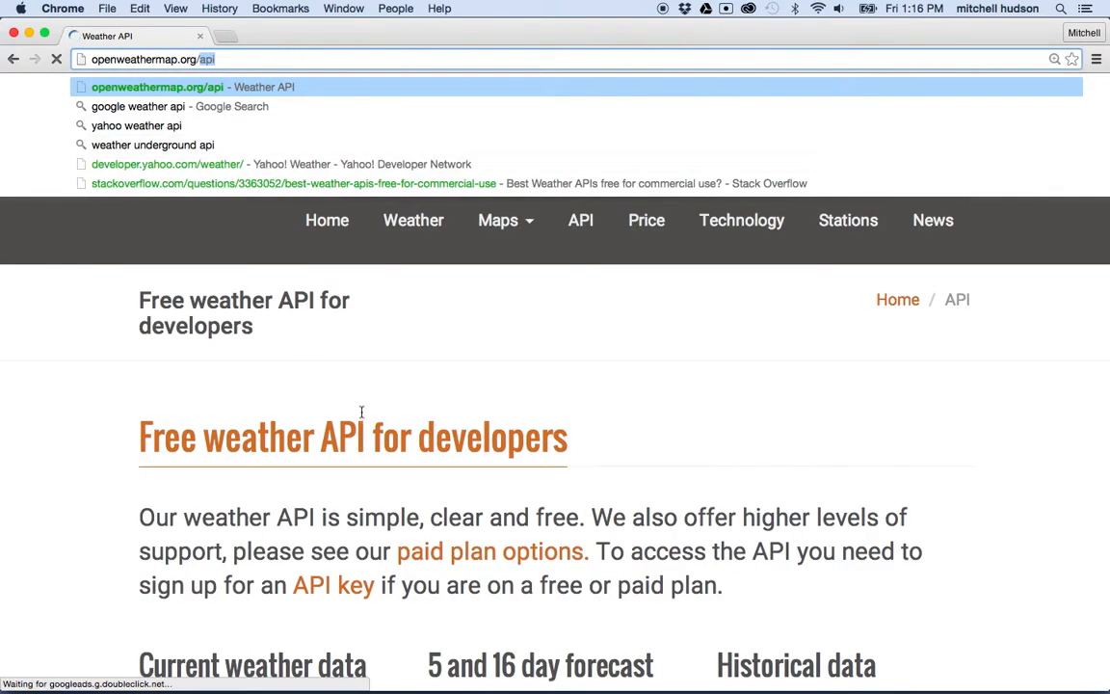
scroll("down", 3)
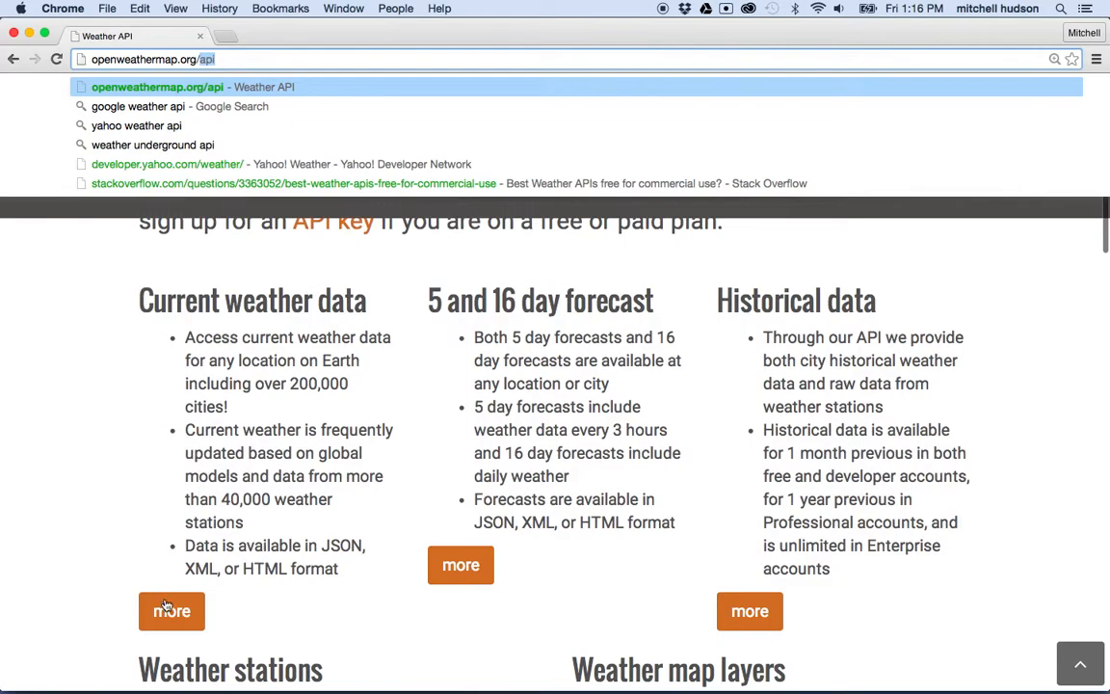
Step: View the London JSON example and select the base API address without its query
left_click(172, 610)
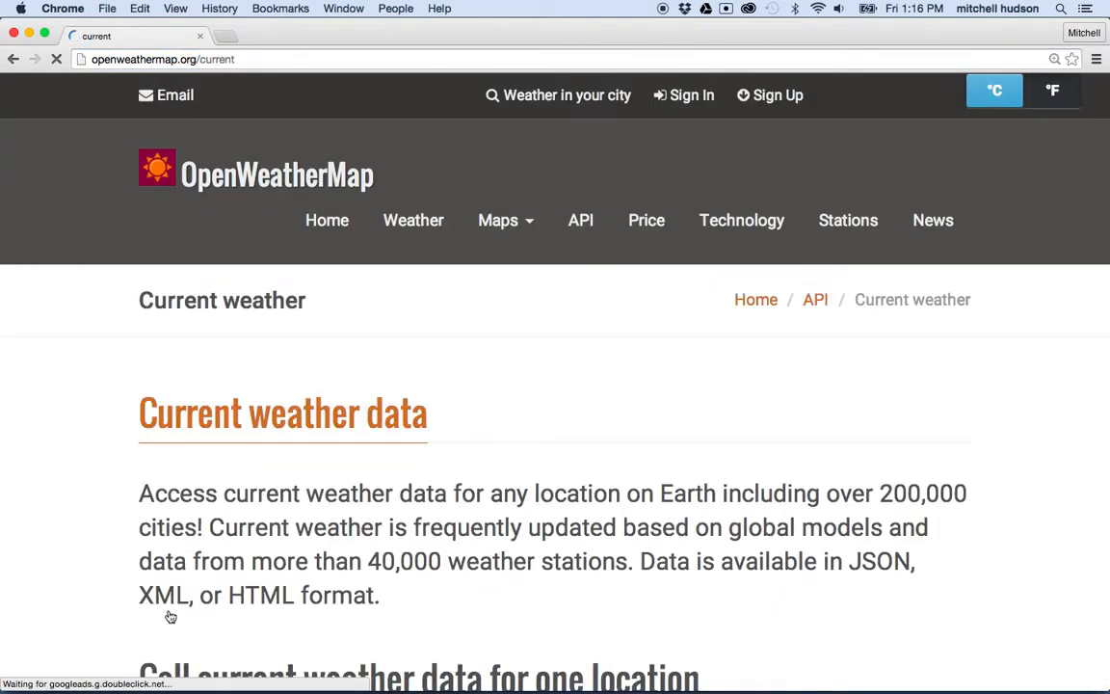
scroll("down", 3)
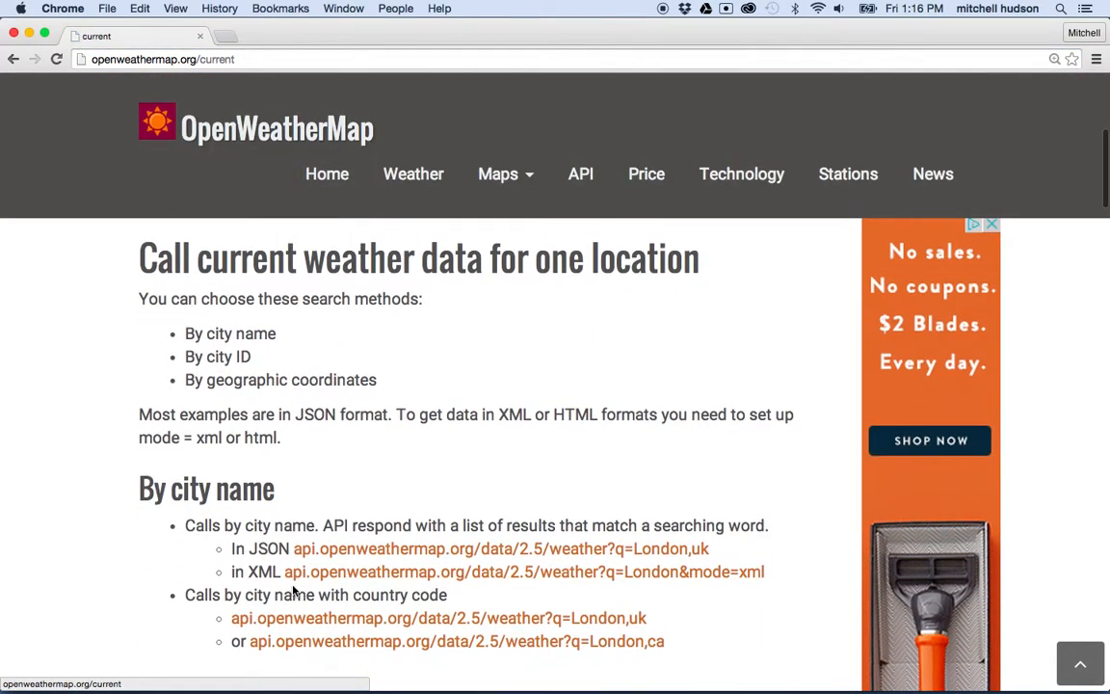
scroll("down", 3)
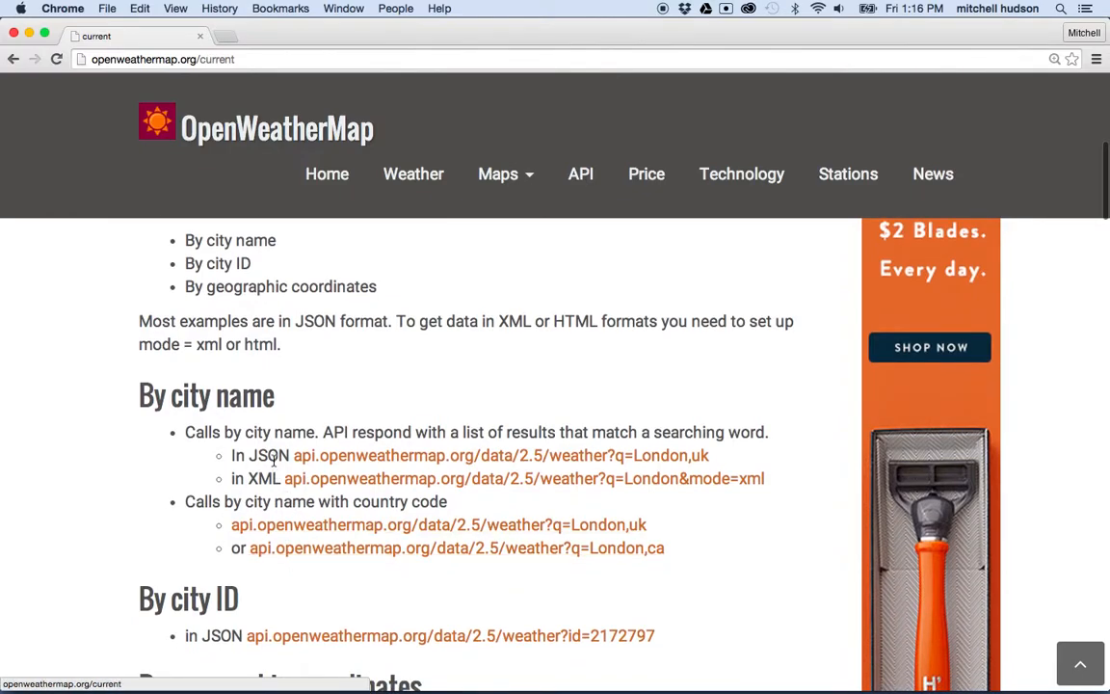
mouse_move(309, 458)
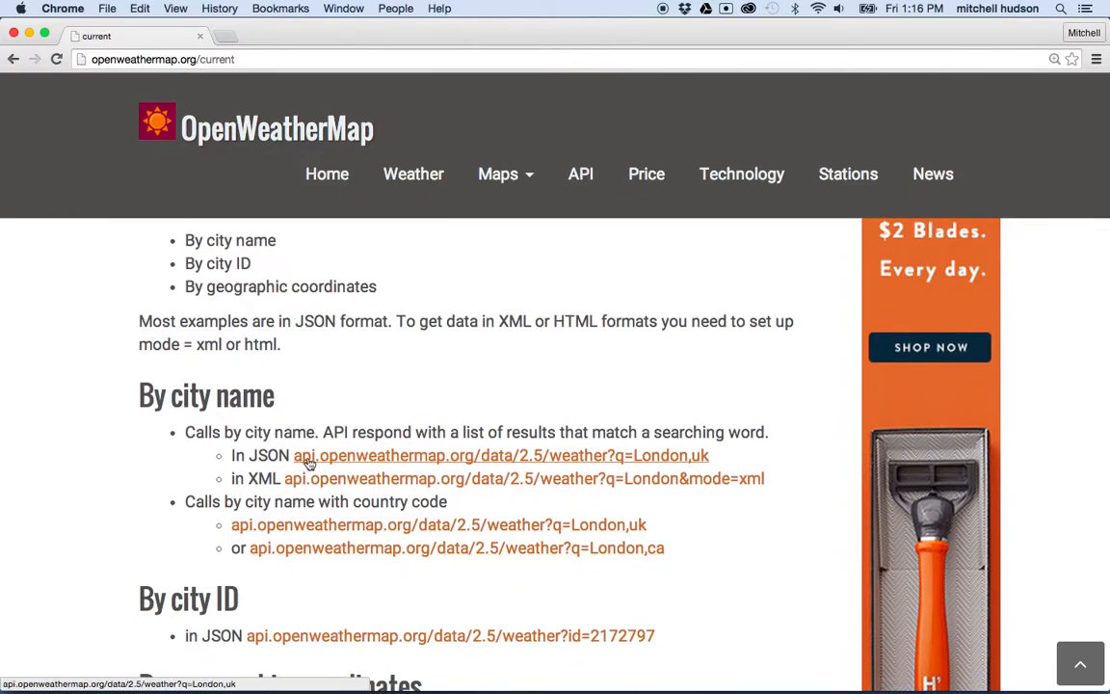
mouse_move(490, 460)
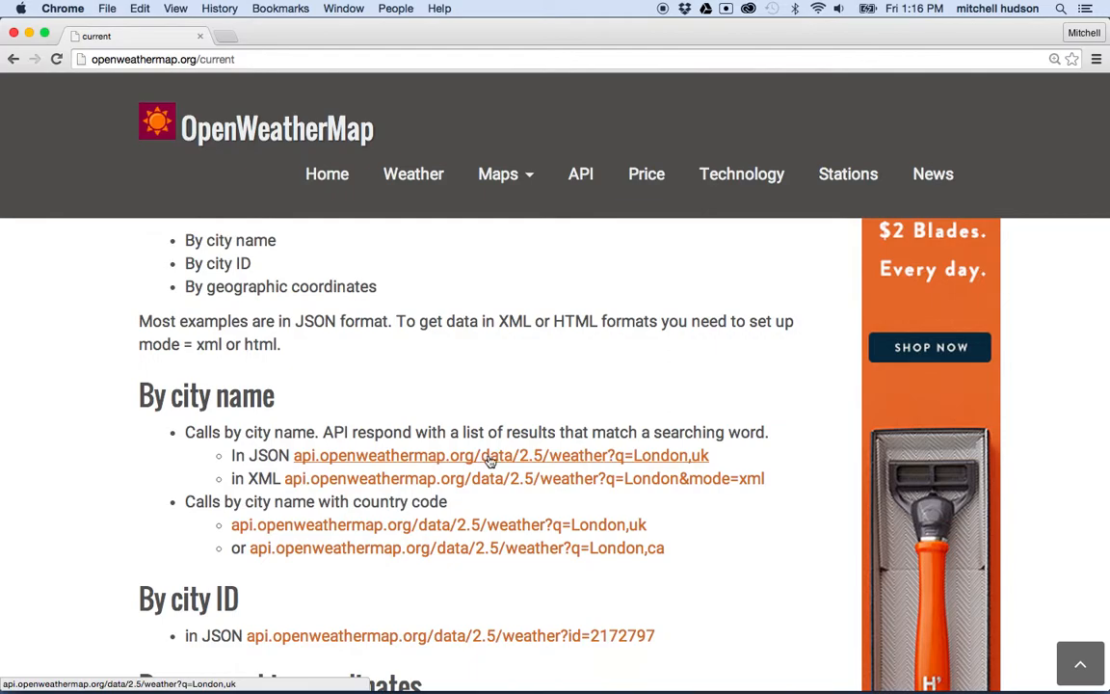
mouse_move(590, 460)
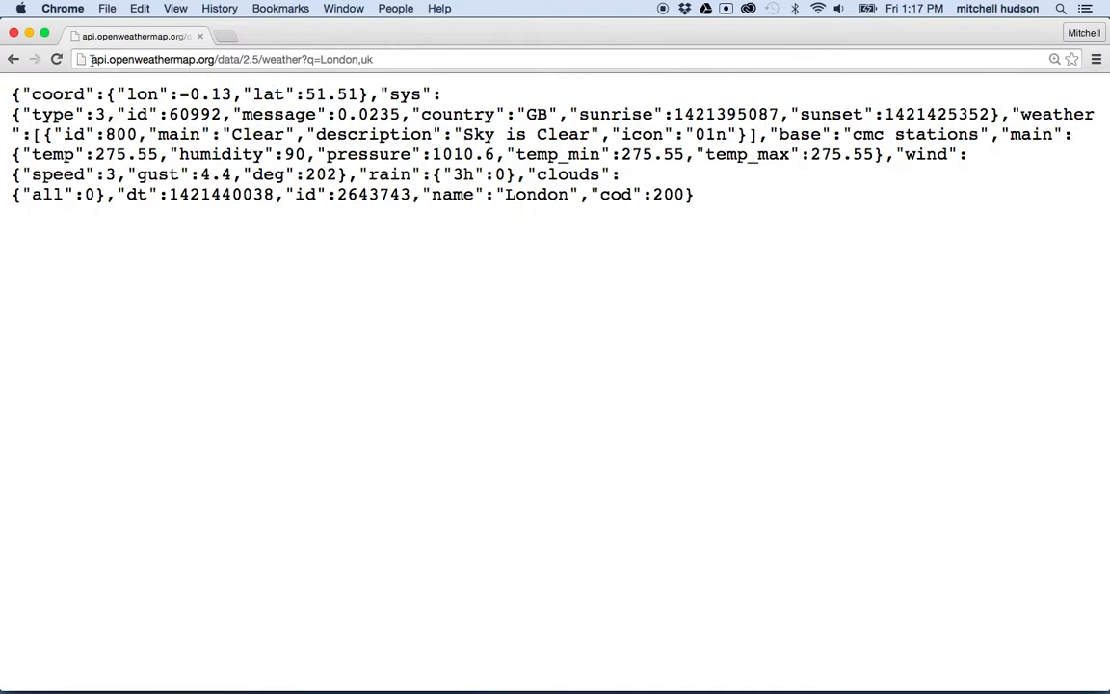
left_click(231, 58)
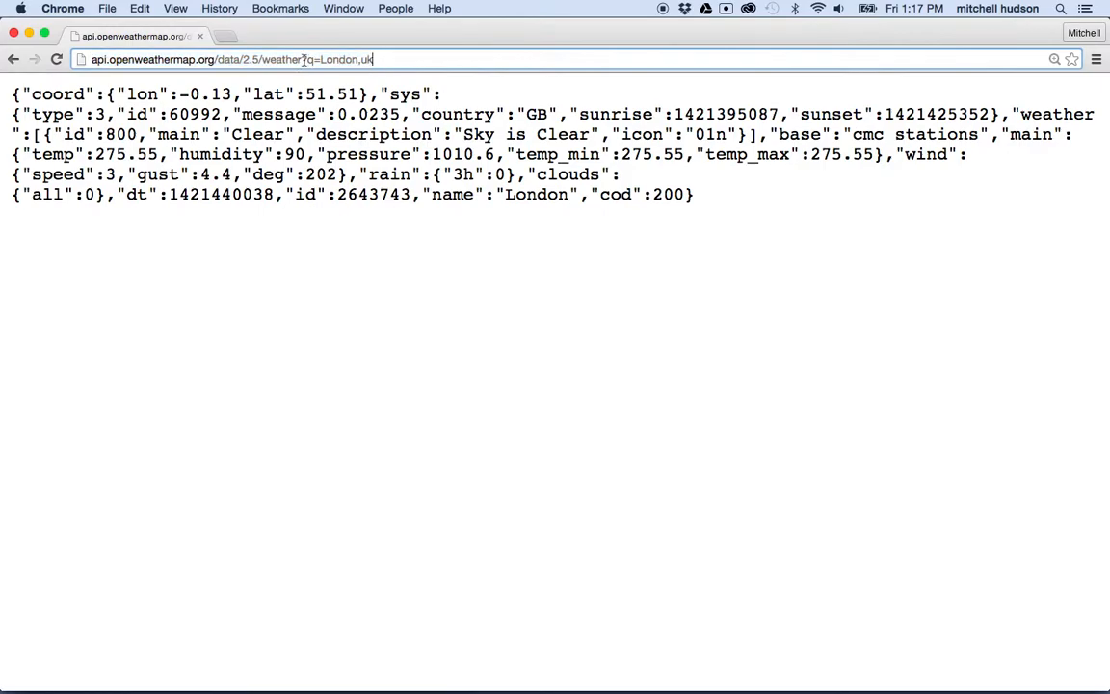
left_click_drag(373, 58, 305, 57)
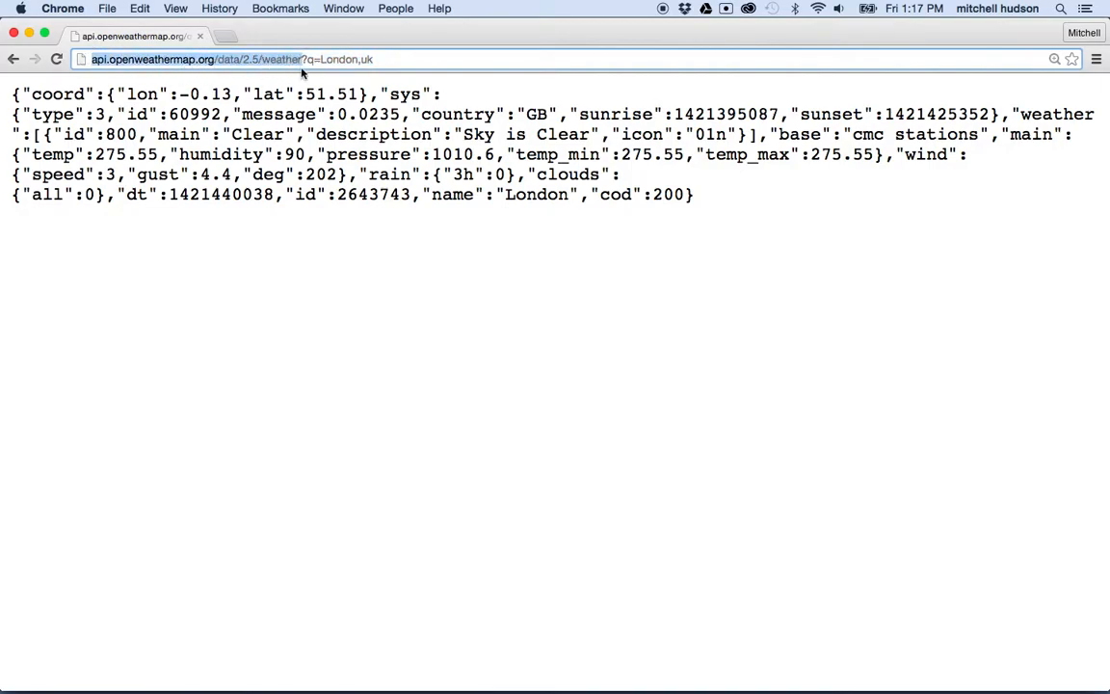
mouse_move(316, 50)
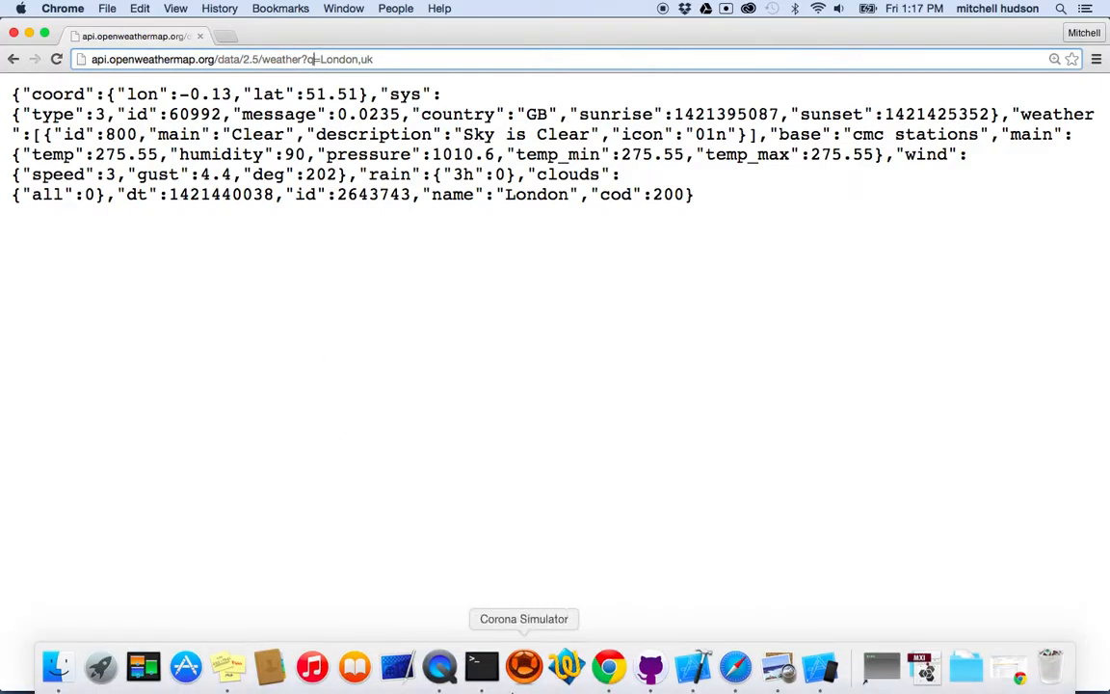
mouse_move(624, 690)
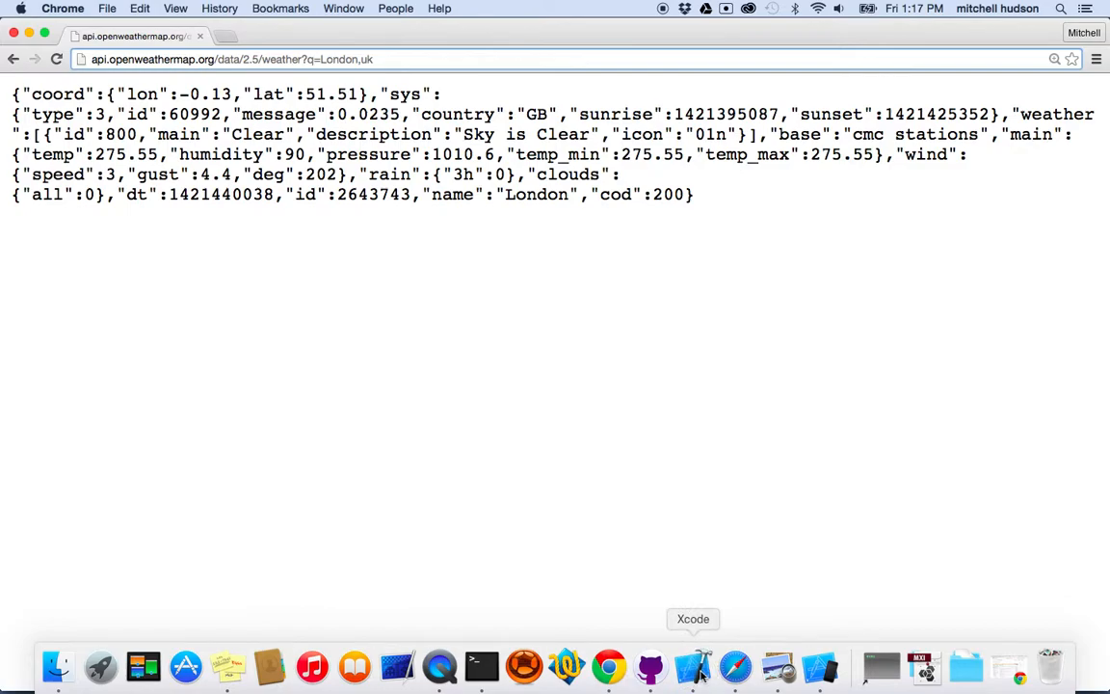
left_click(691, 663)
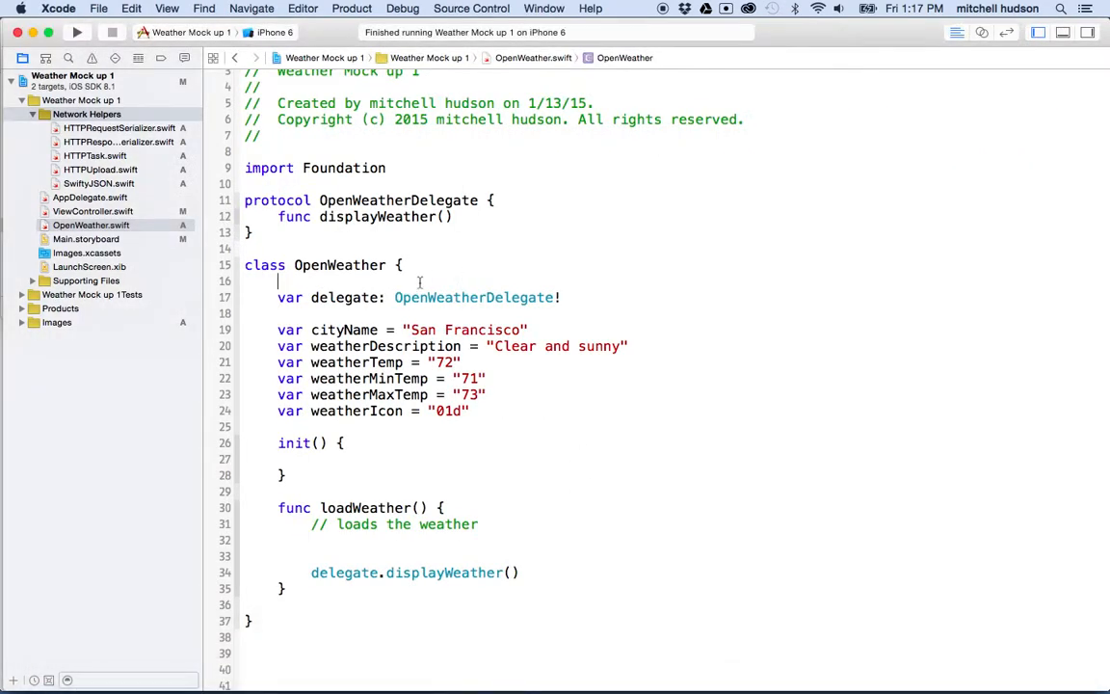
key("Return")
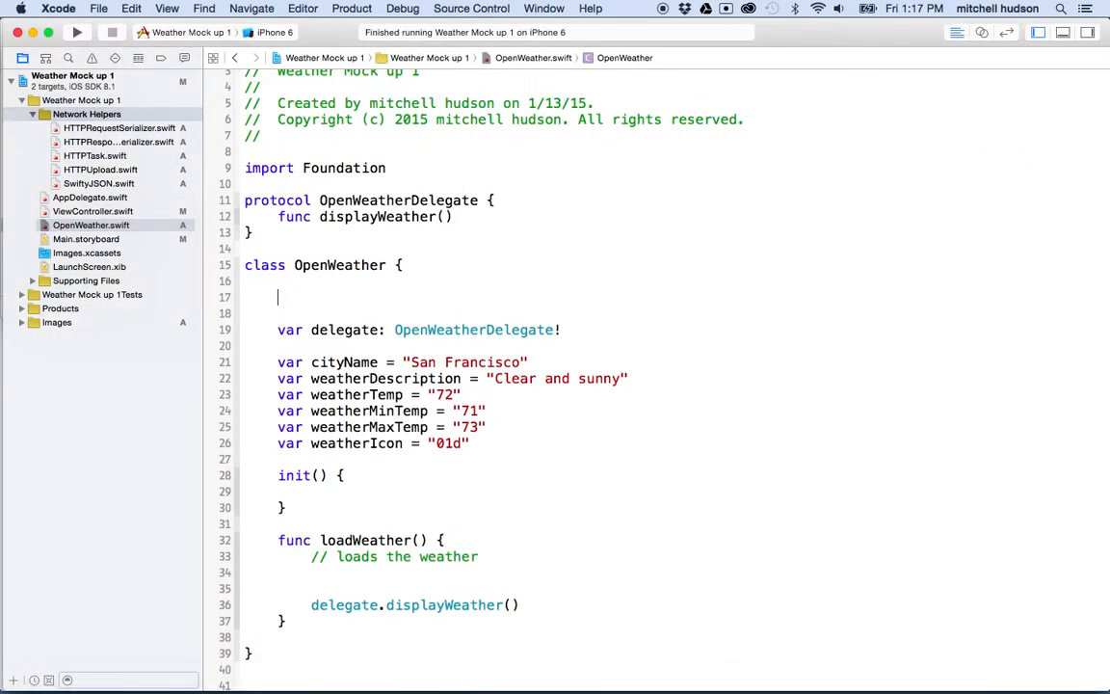
type("let")
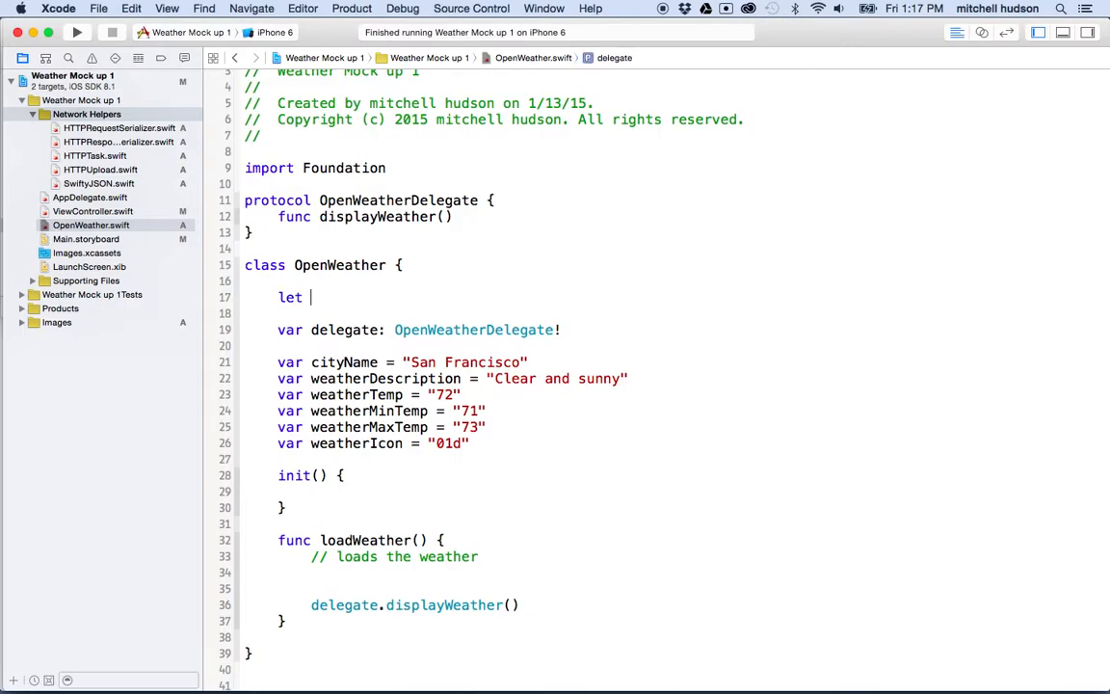
type("open")
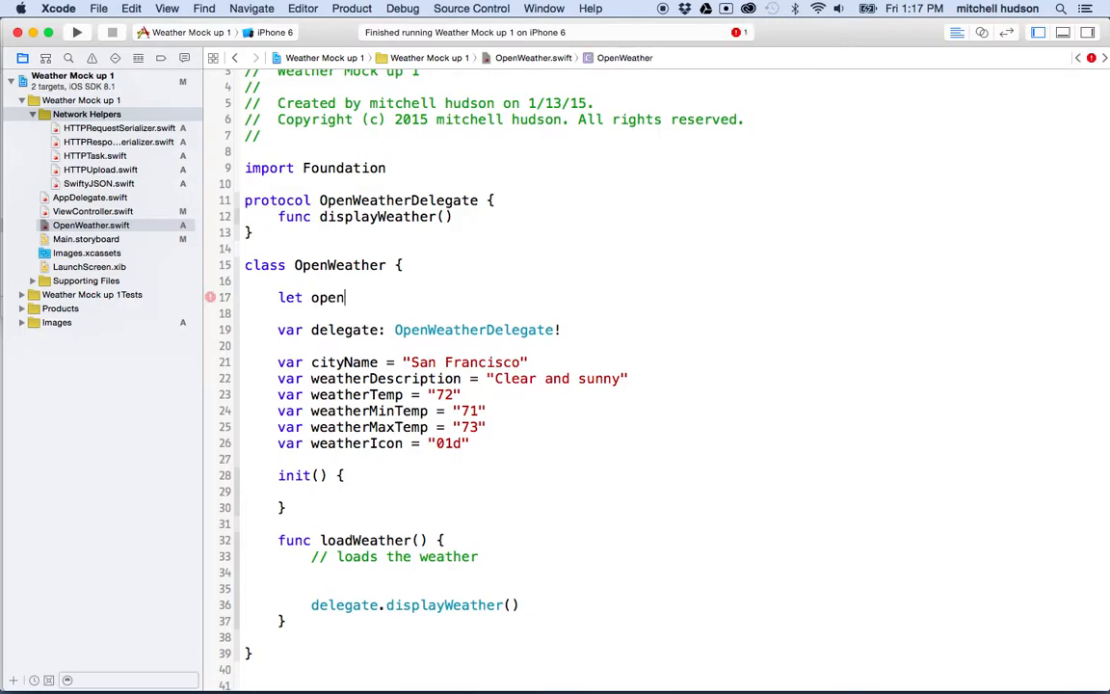
type("We")
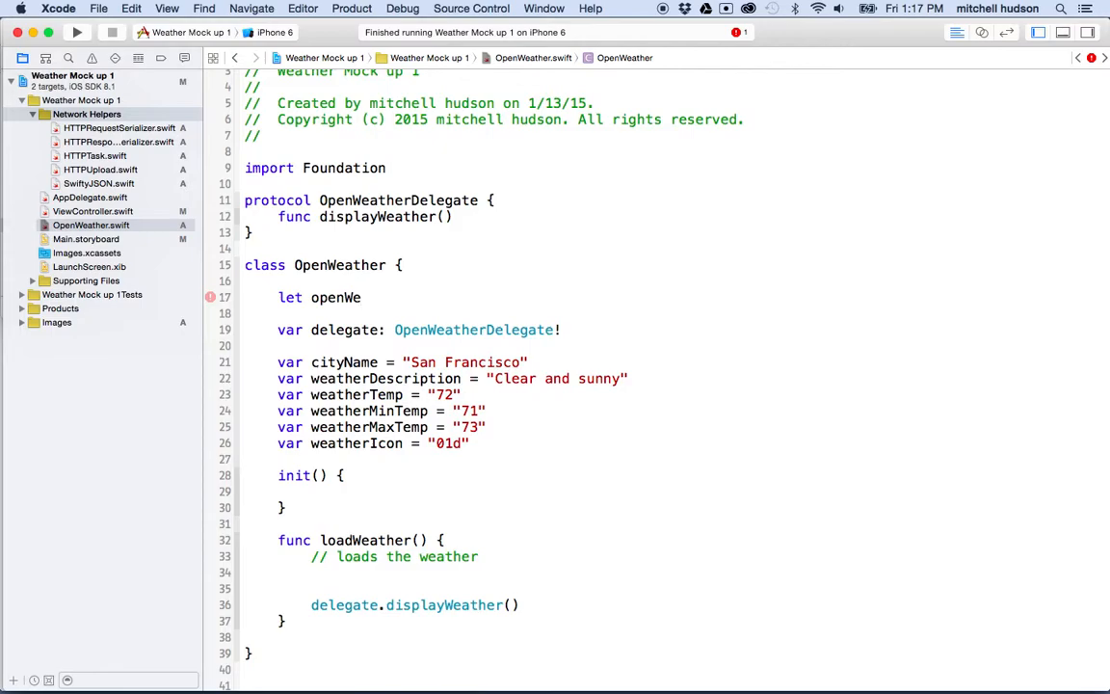
type("atherURL")
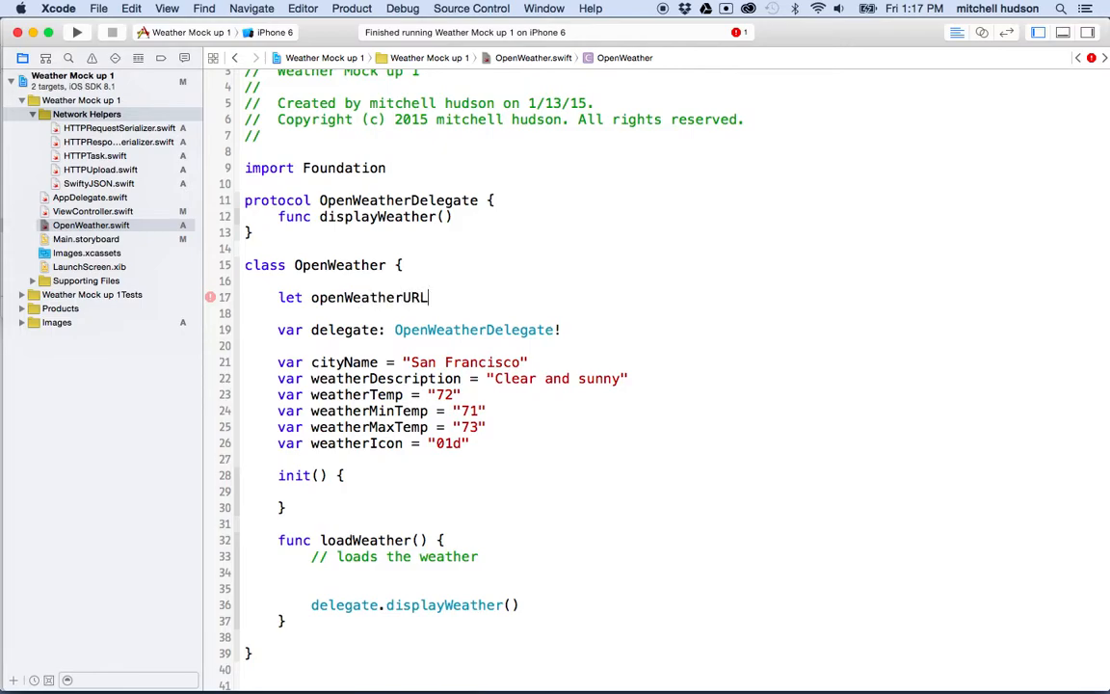
type("= \"")
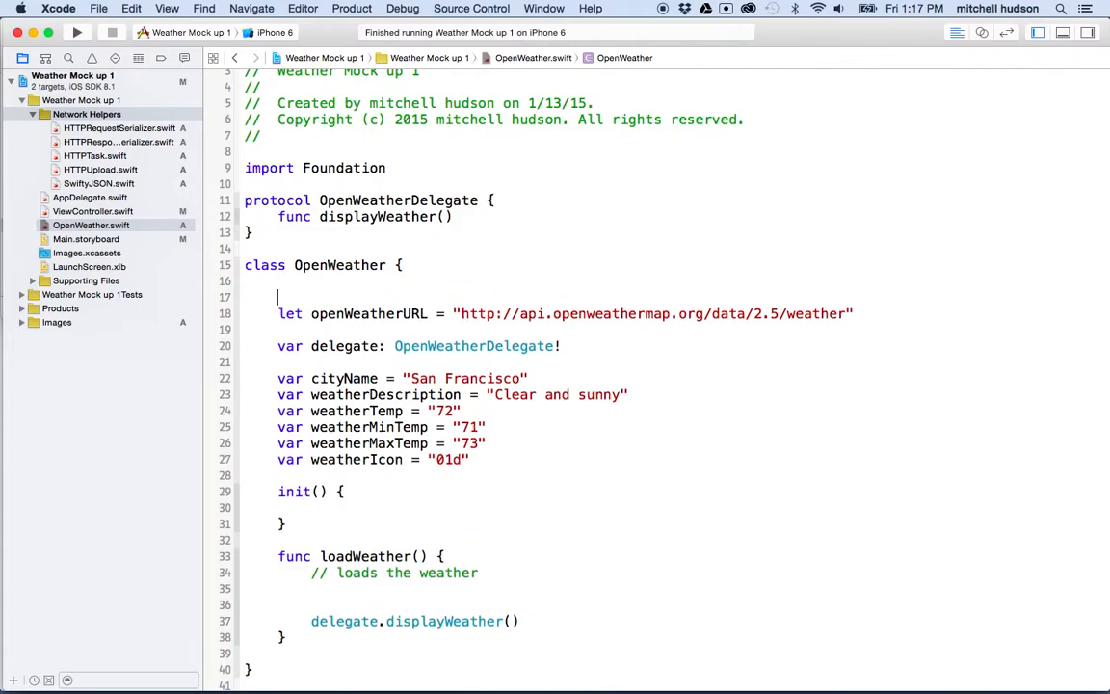
type("let")
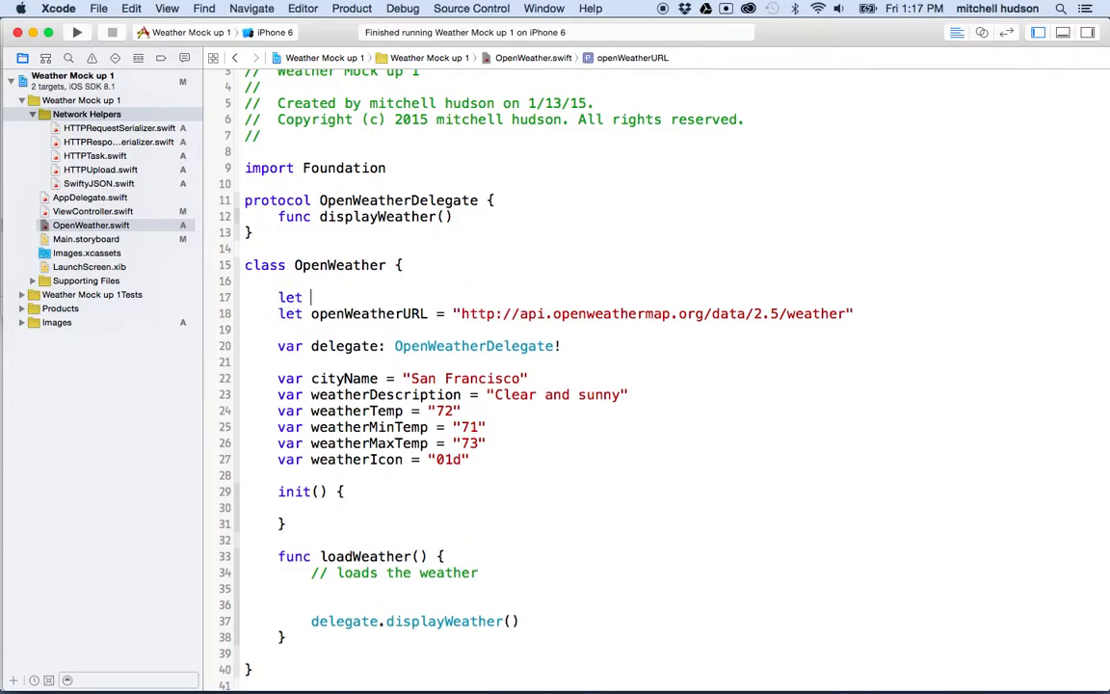
type("openWeatherAPI =")
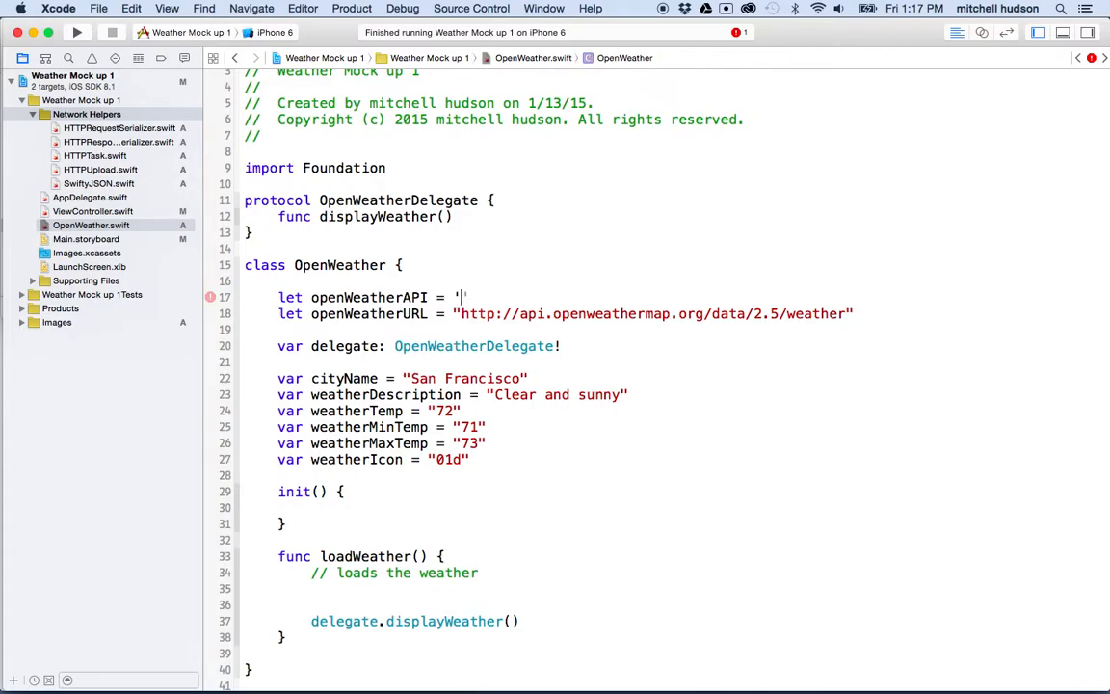
type("\"")
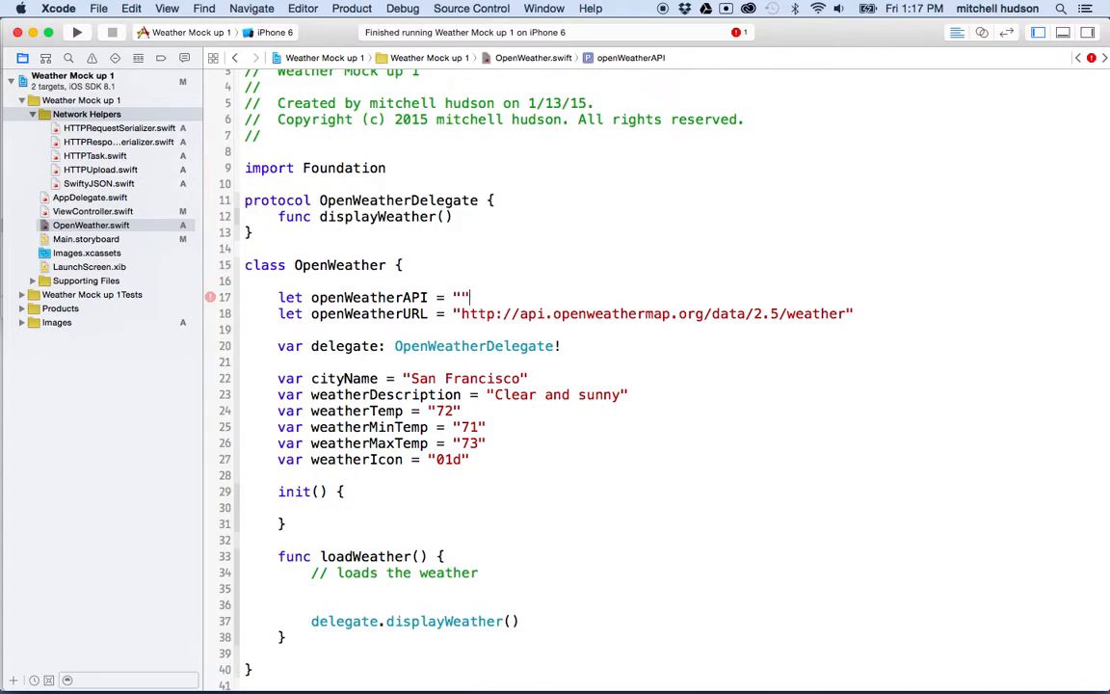
type("1111")
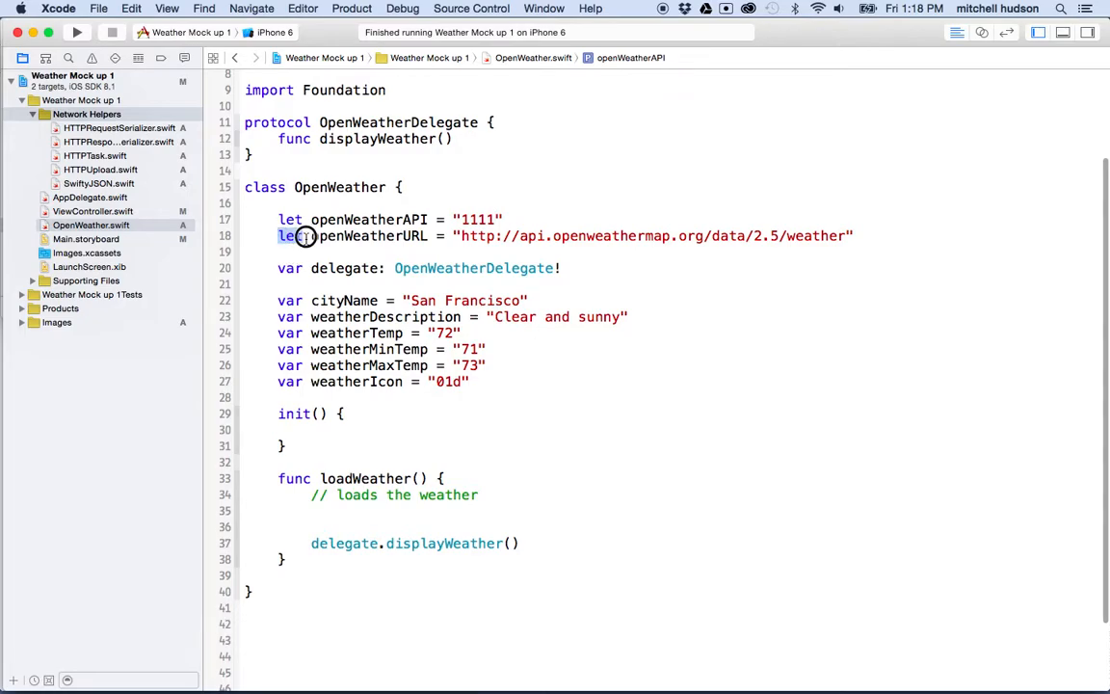
double_click(289, 236)
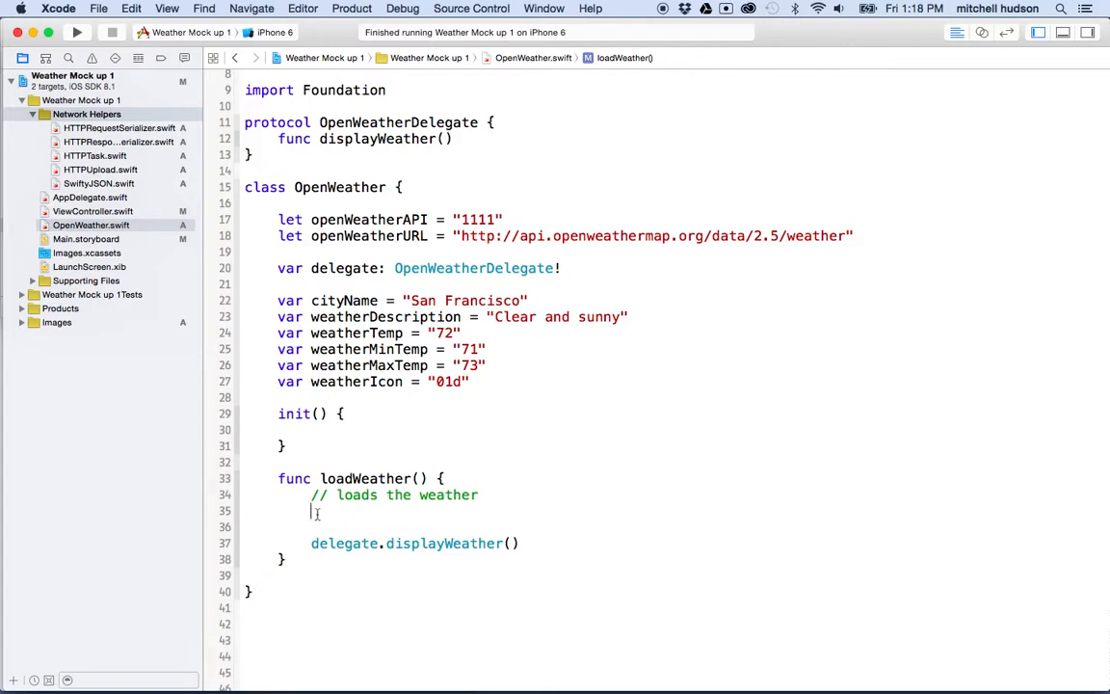
Step: Start declaring var request = HTTPTask() inside loadWeather
type("var")
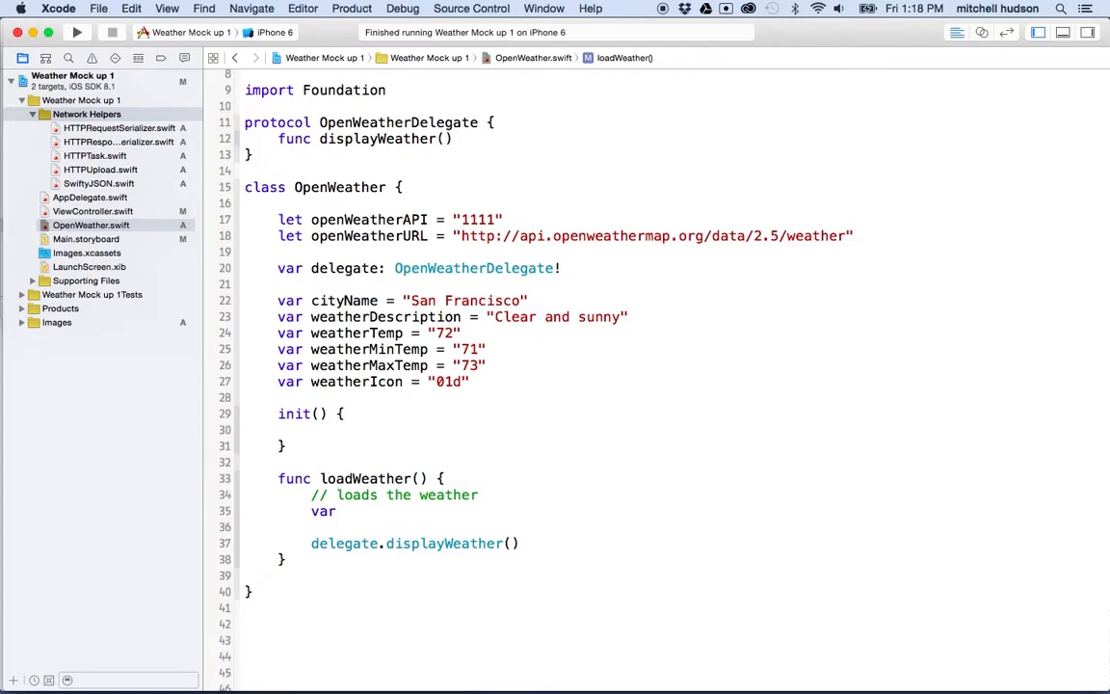
type("request")
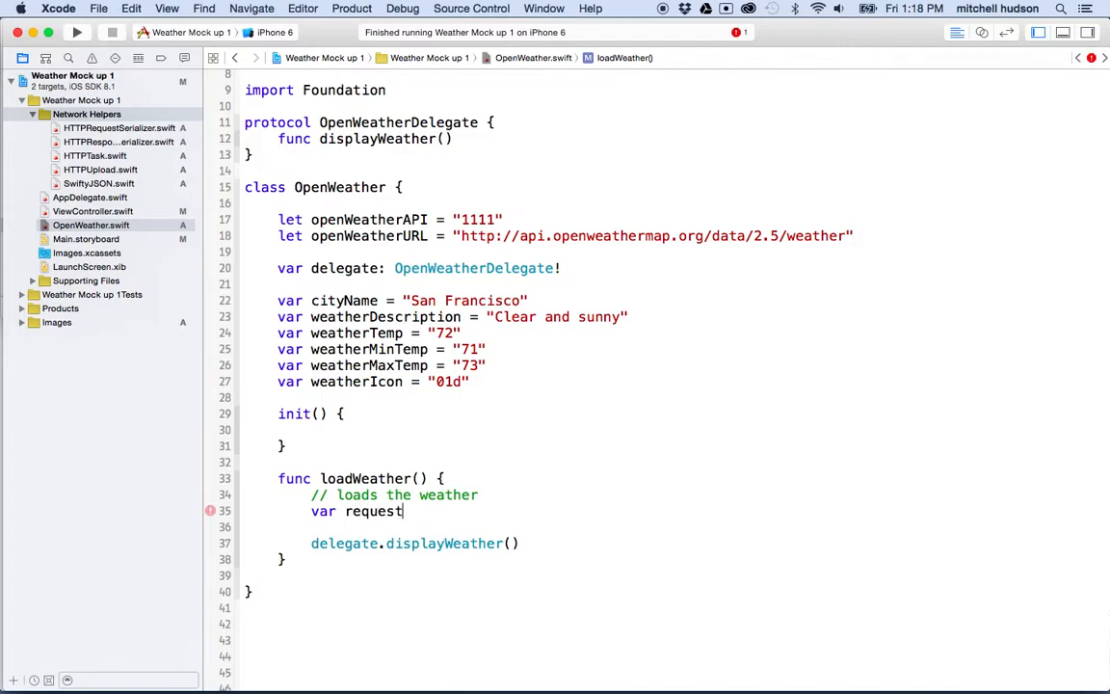
type("= HTTPTask(")
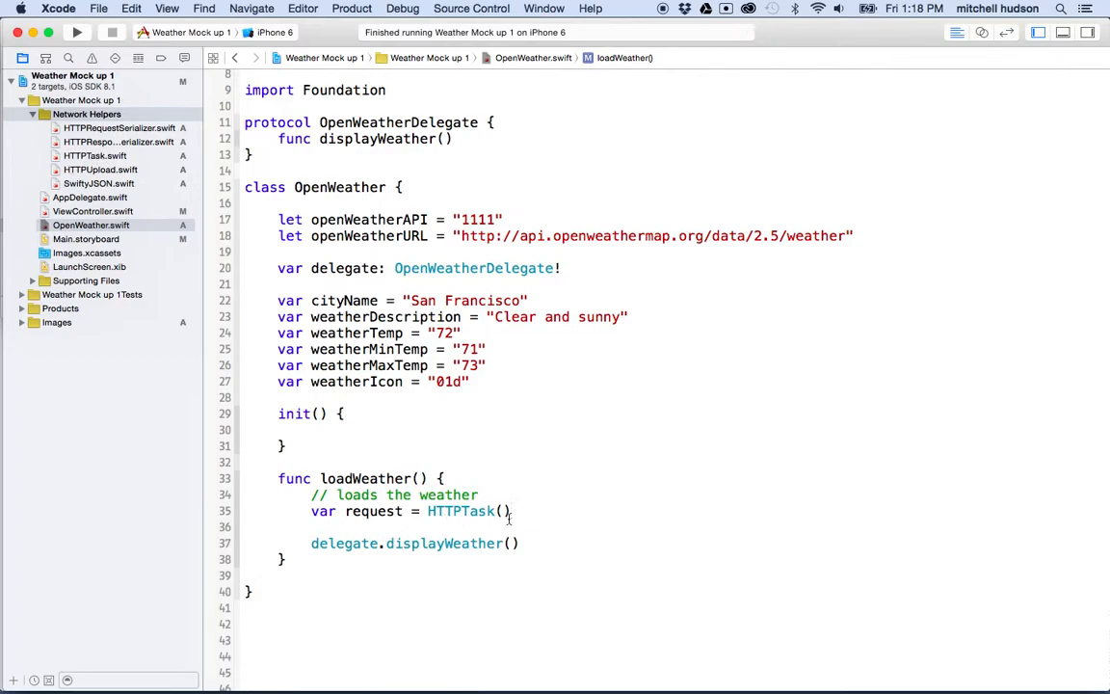
Step: Assign JSONRequestSerializer() and JSONResponseSerializer() to the request's serializers
key("return")
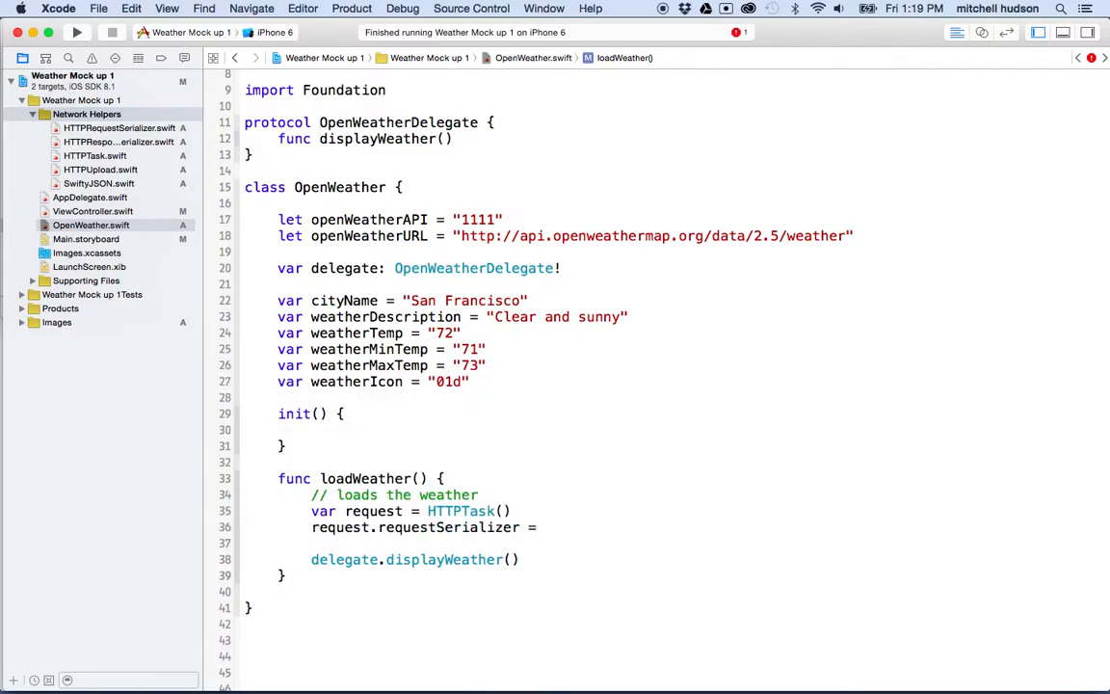
type("JSON")
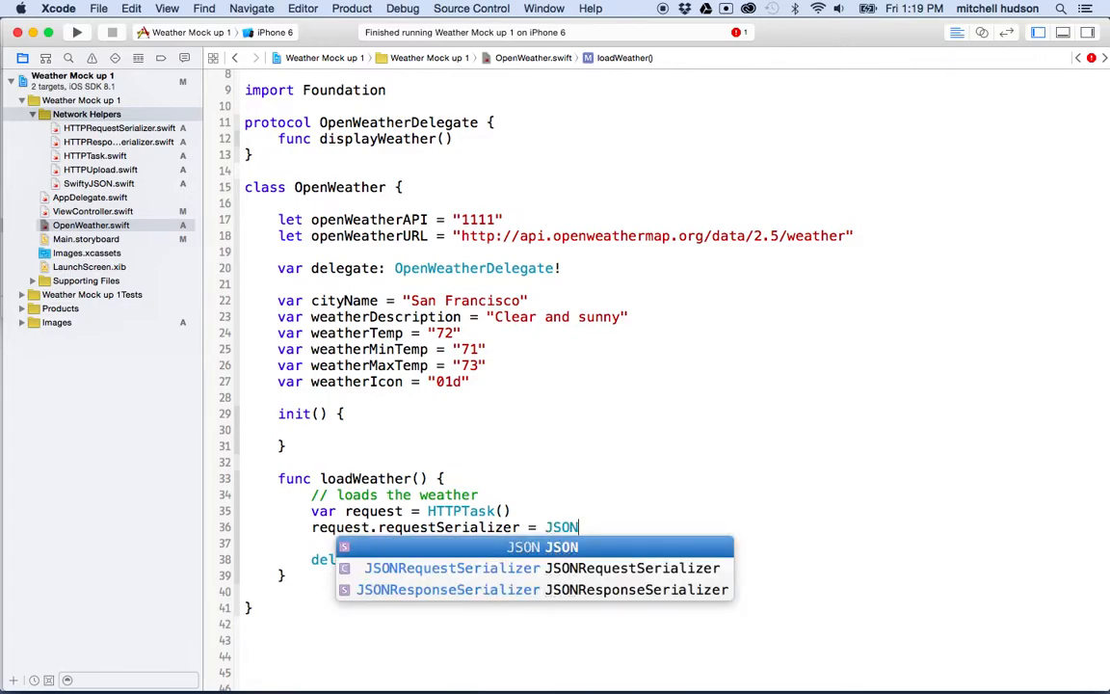
left_click(451, 566)
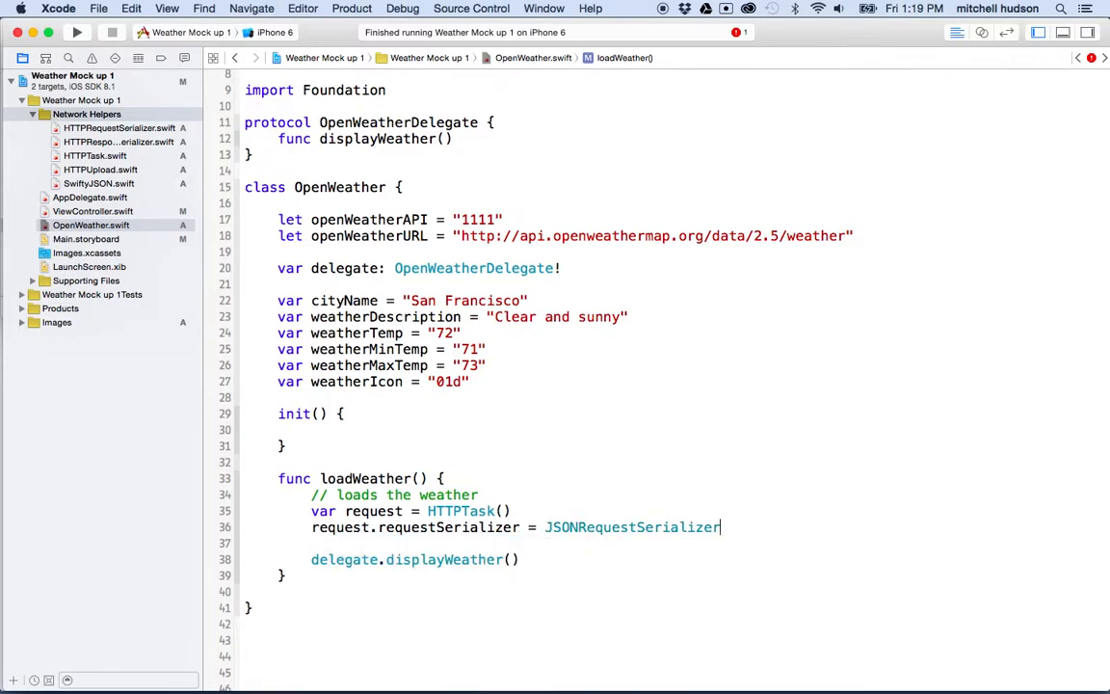
type("()")
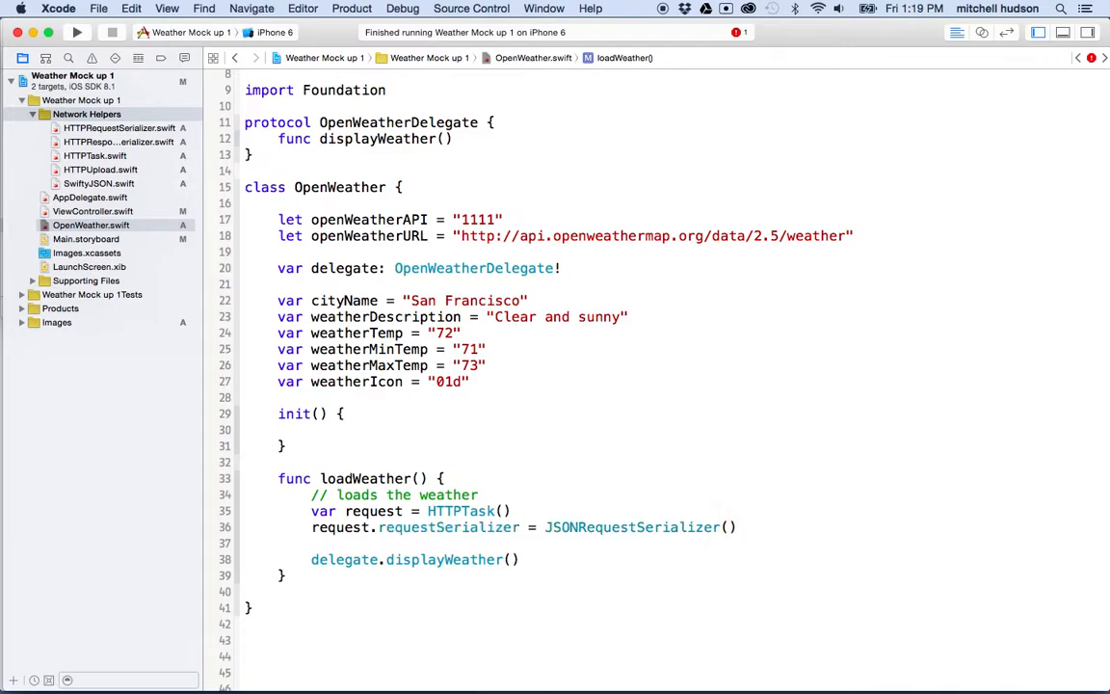
double_click(628, 528)
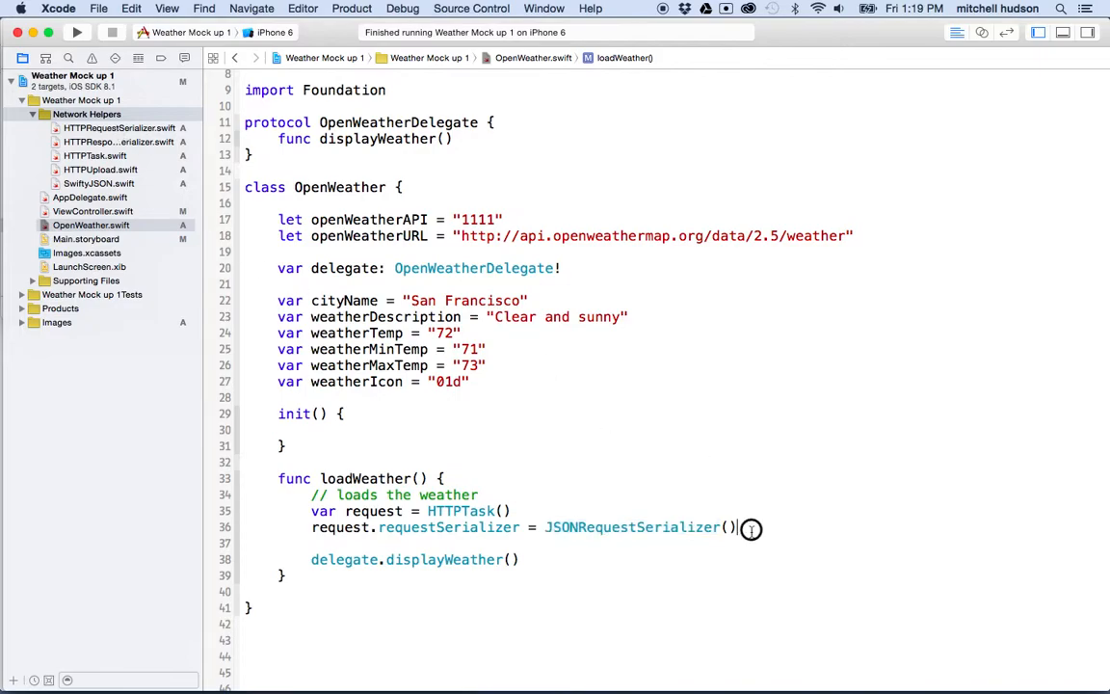
type("reques")
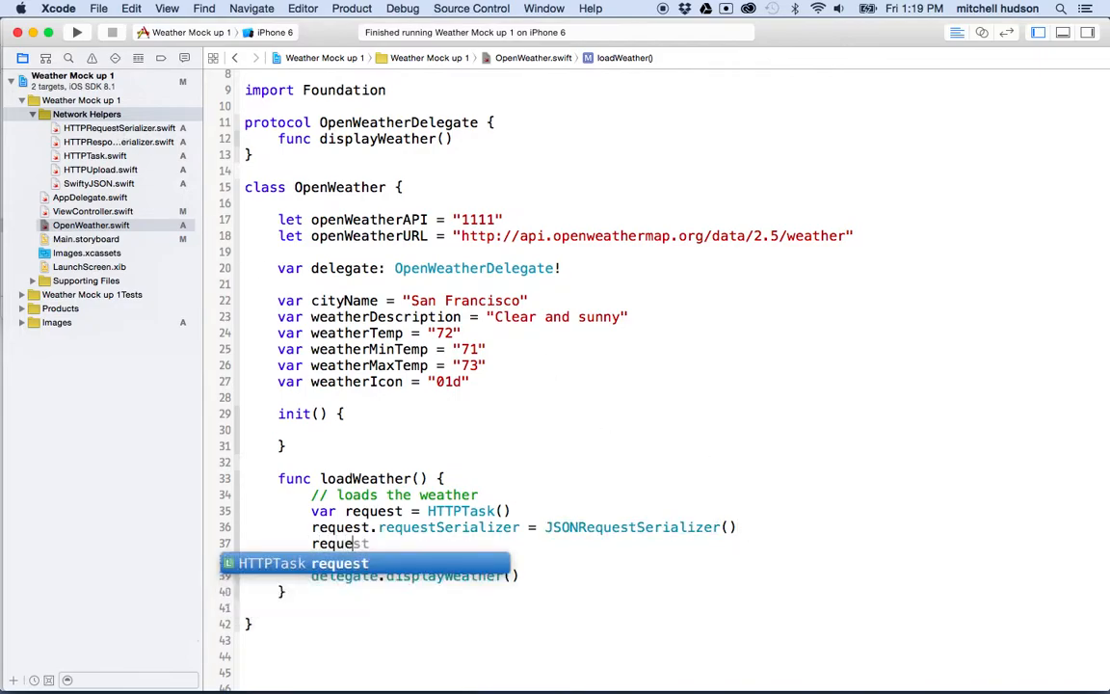
type(".responseSerializer =")
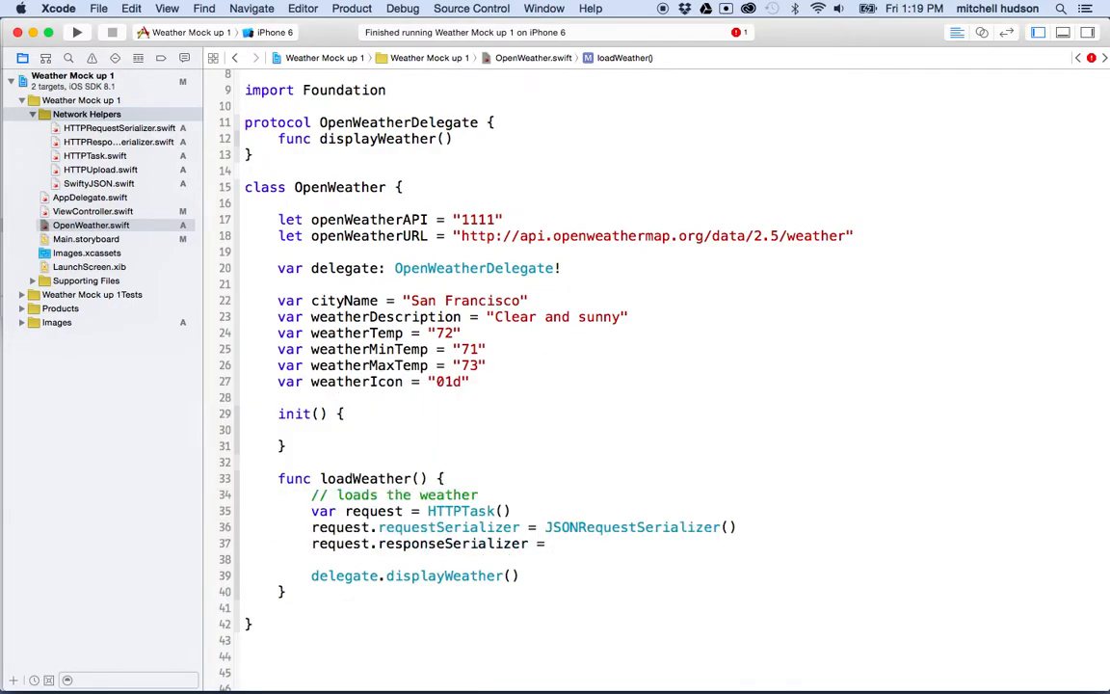
type("JSONResponseSerializer(")
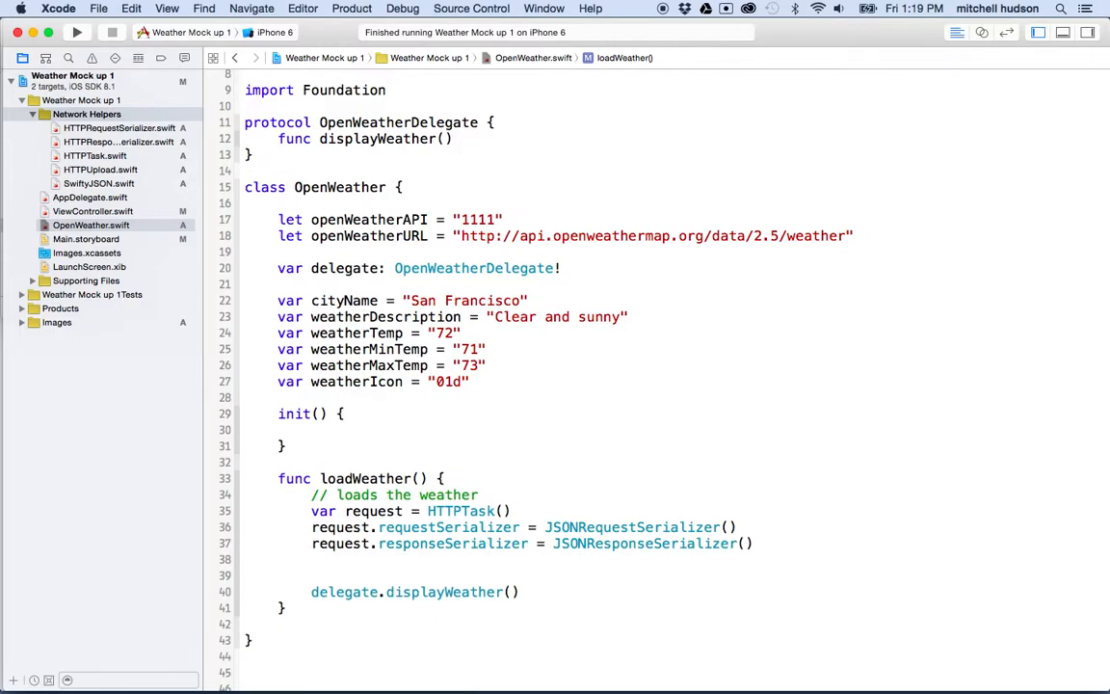
Step: Start request.GET passing openWeatherURL and move to its parameters argument
type("request.")
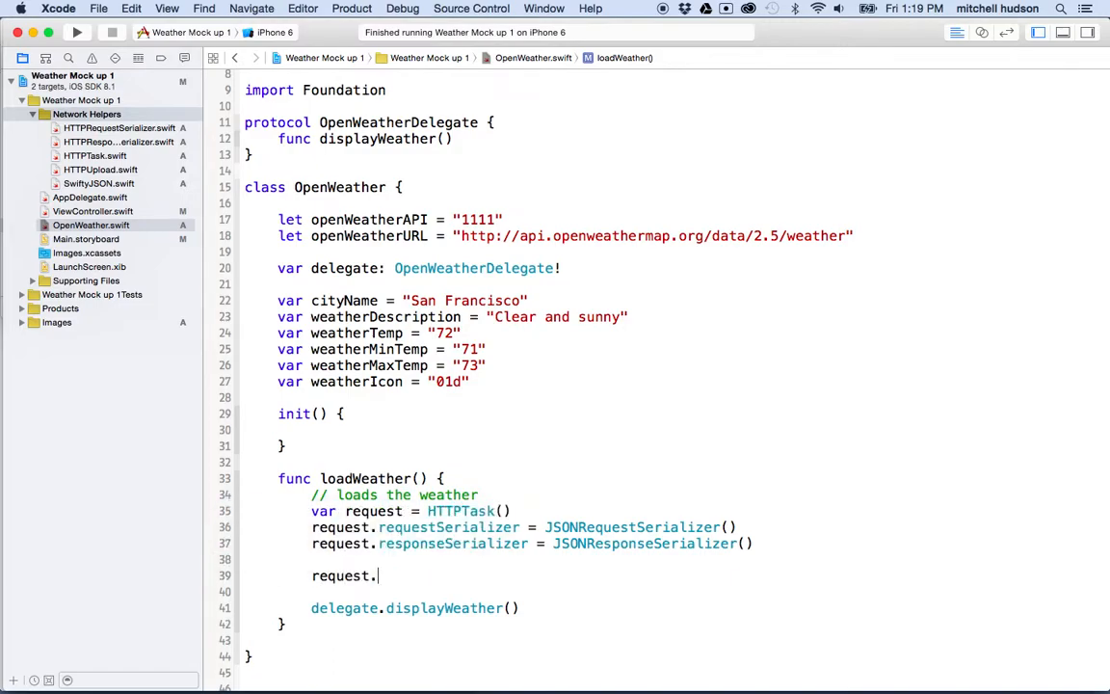
type("GET")
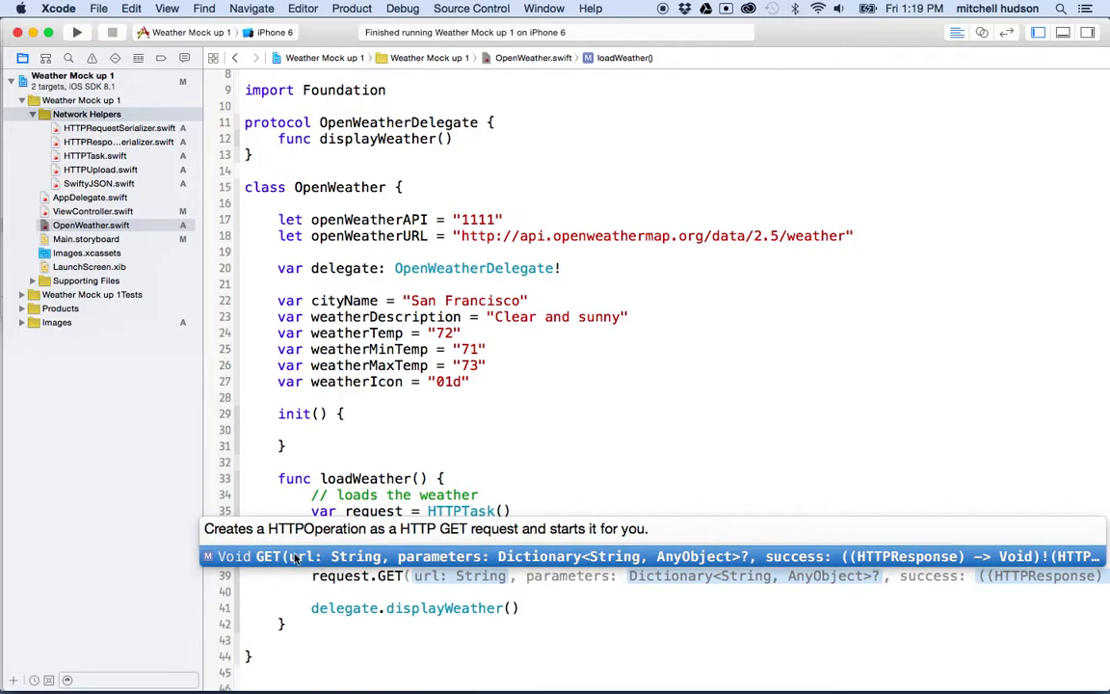
mouse_move(762, 566)
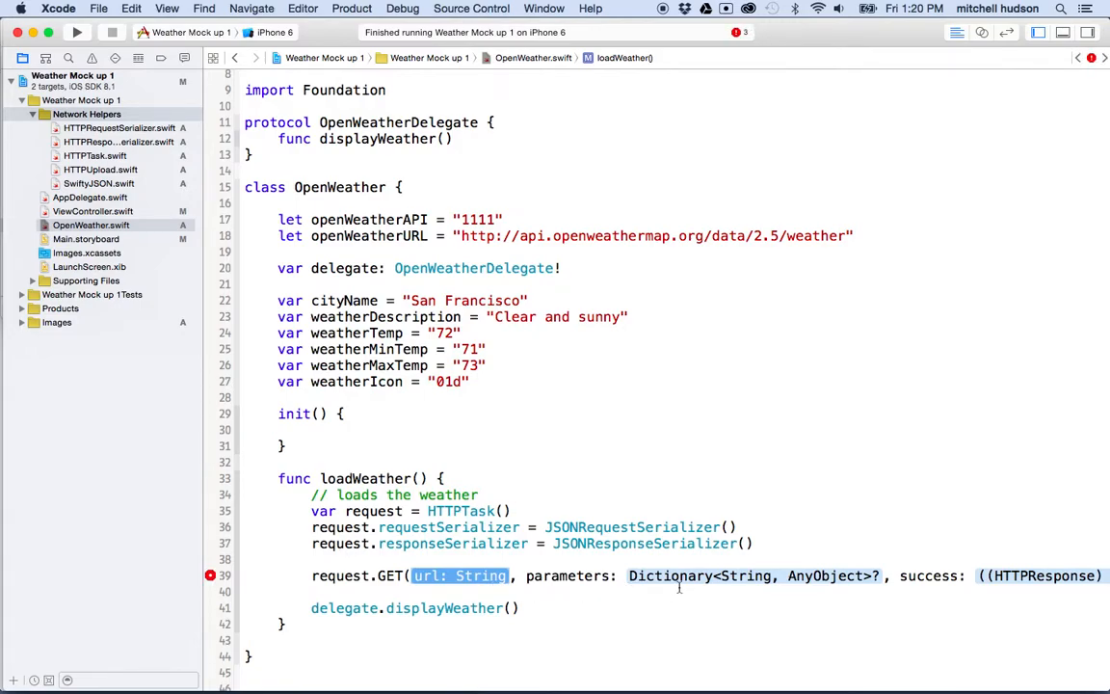
mouse_move(663, 589)
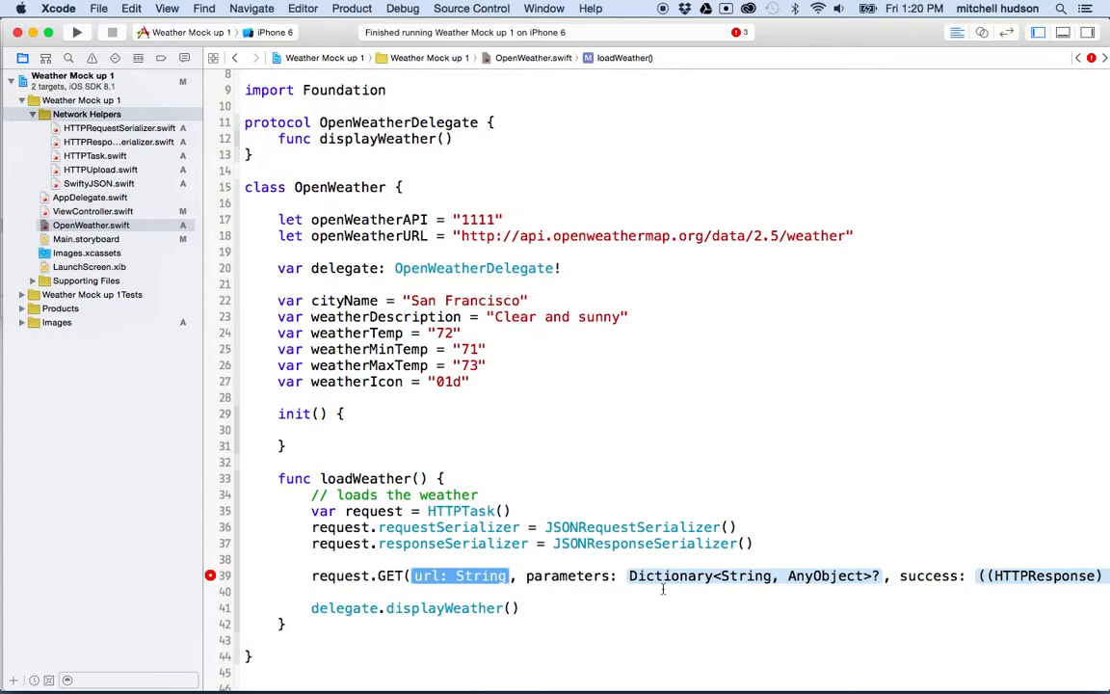
mouse_move(401, 543)
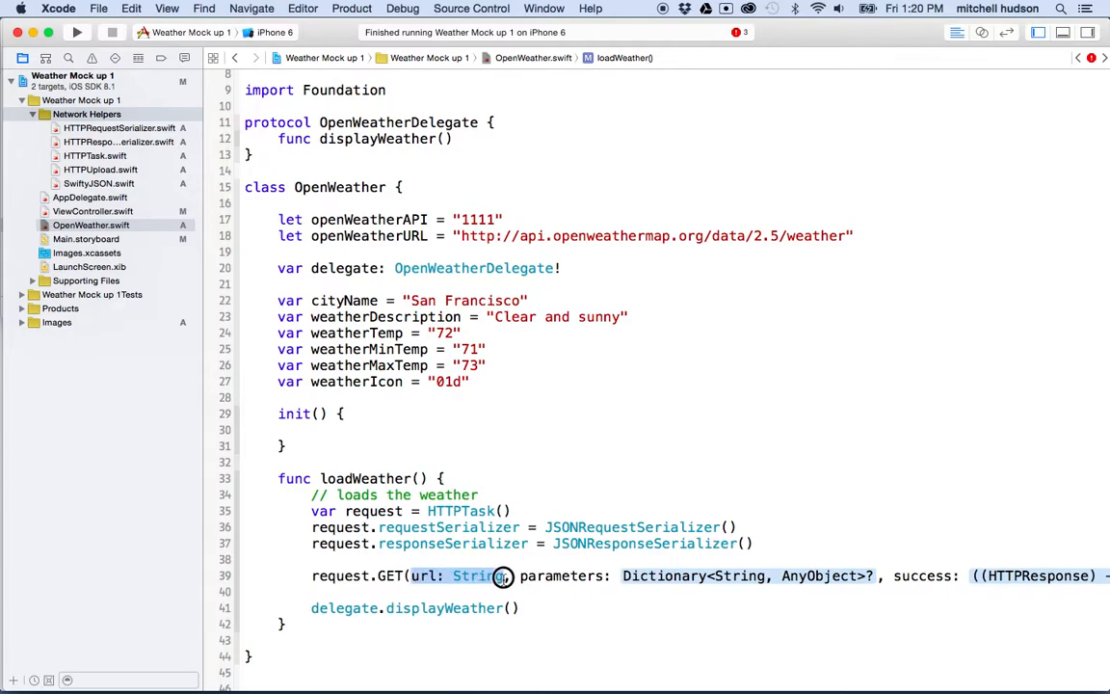
type("openWeatherURL")
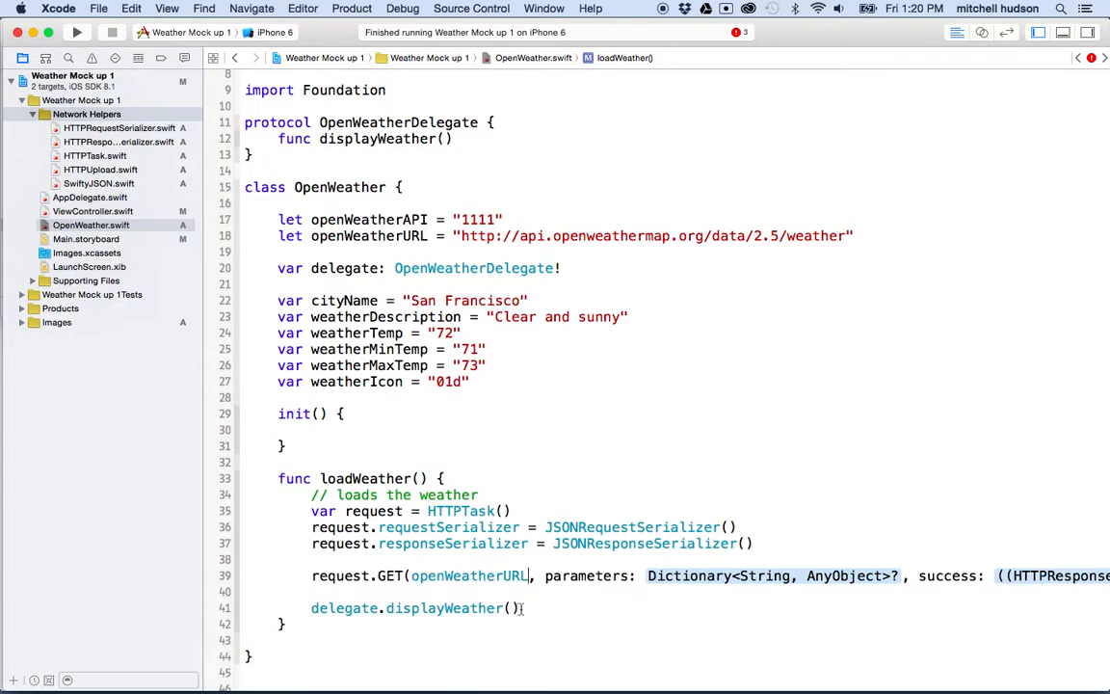
left_click(208, 574)
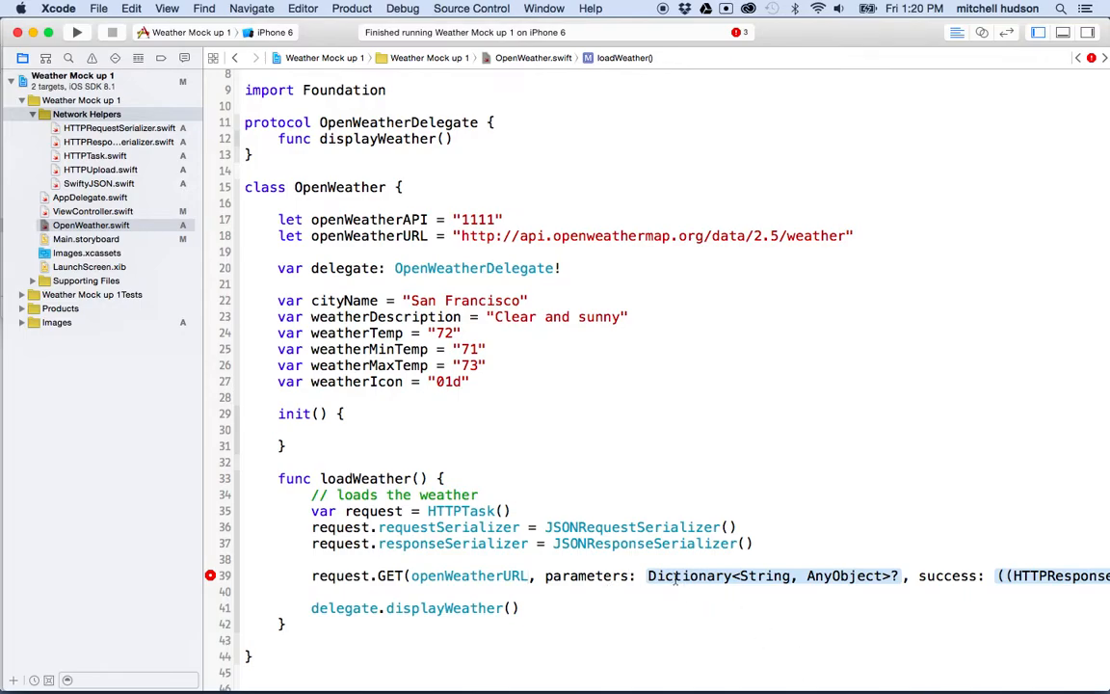
mouse_move(779, 593)
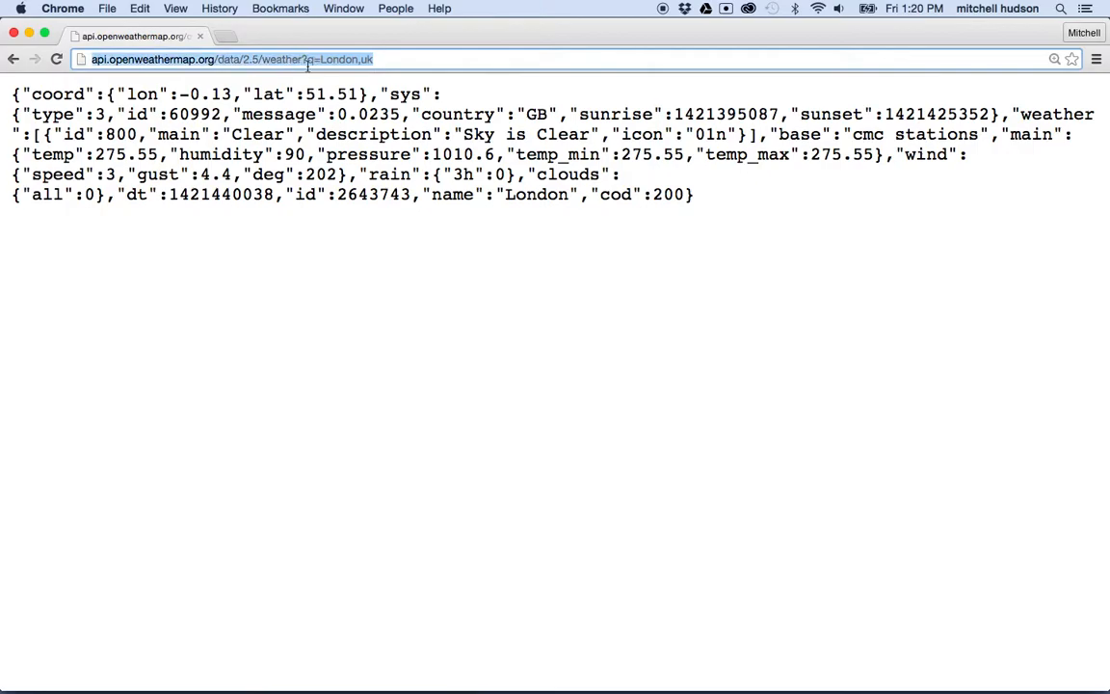
Step: Inspect the q=London,uk query in Chrome's address bar, then return to Xcode
left_click(308, 58)
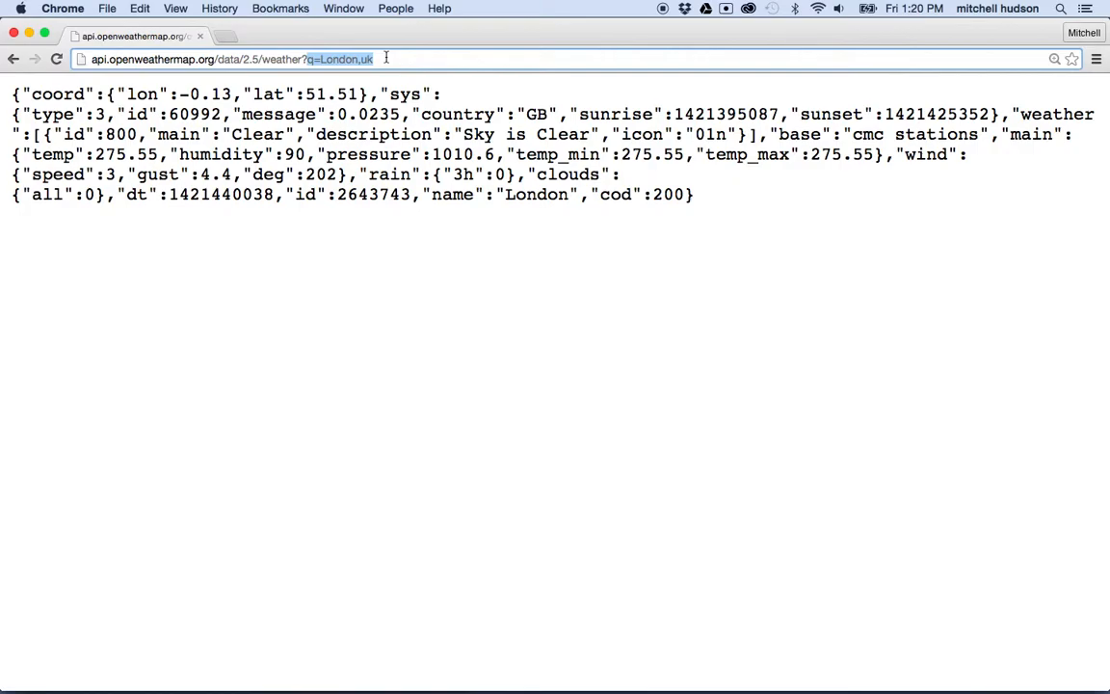
mouse_move(387, 54)
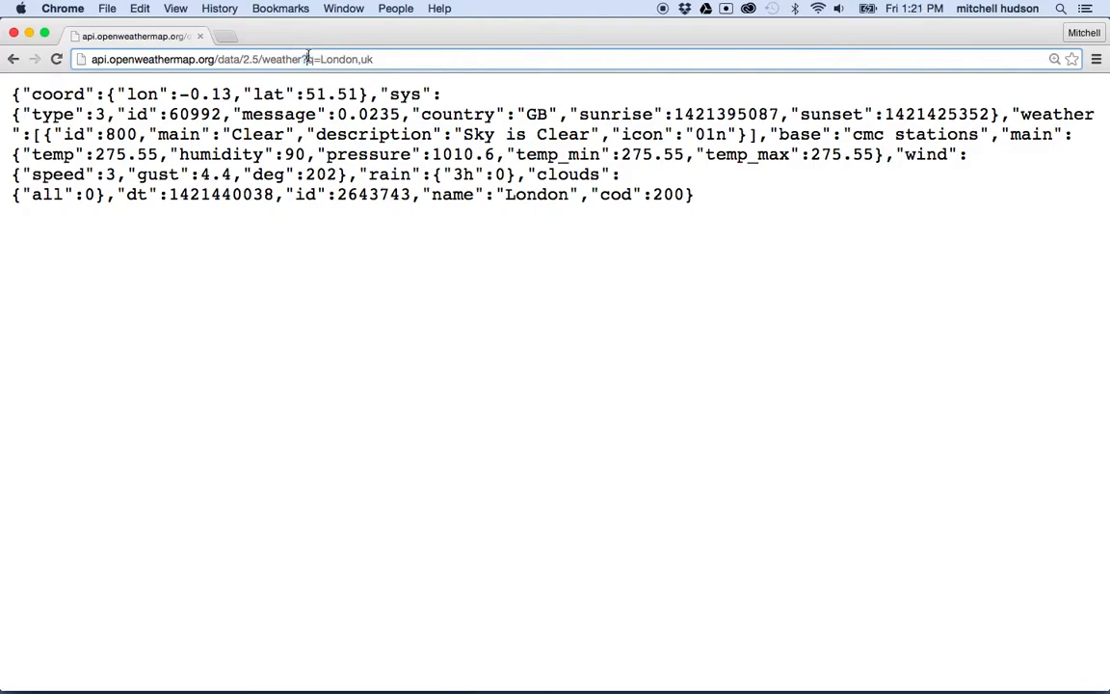
double_click(343, 58)
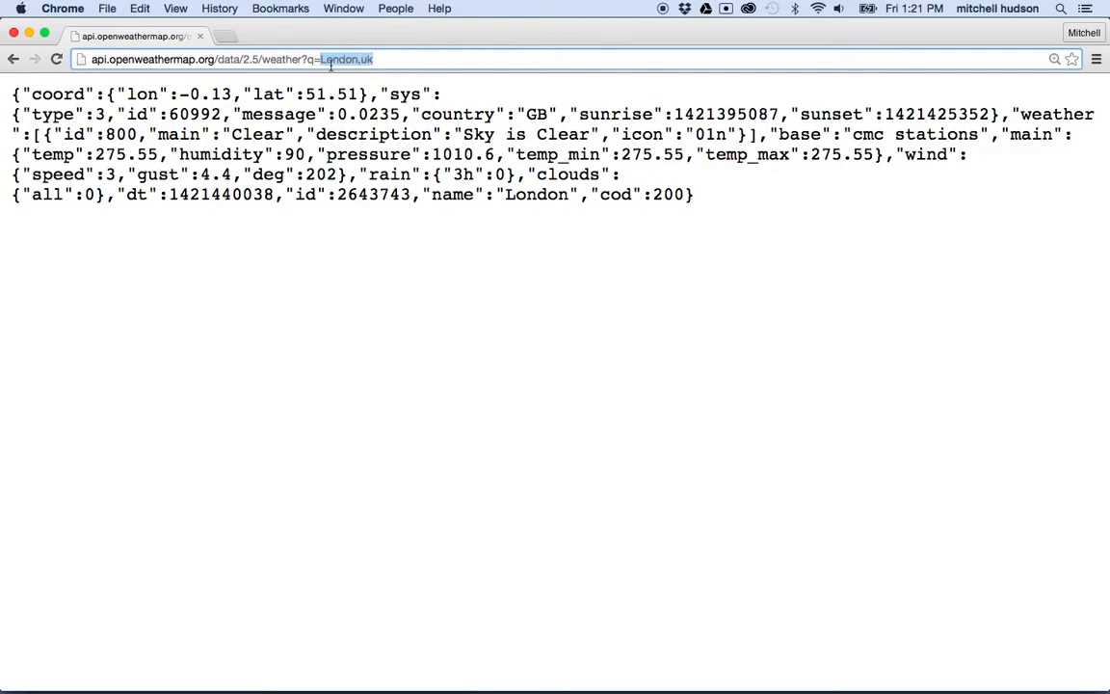
mouse_move(608, 657)
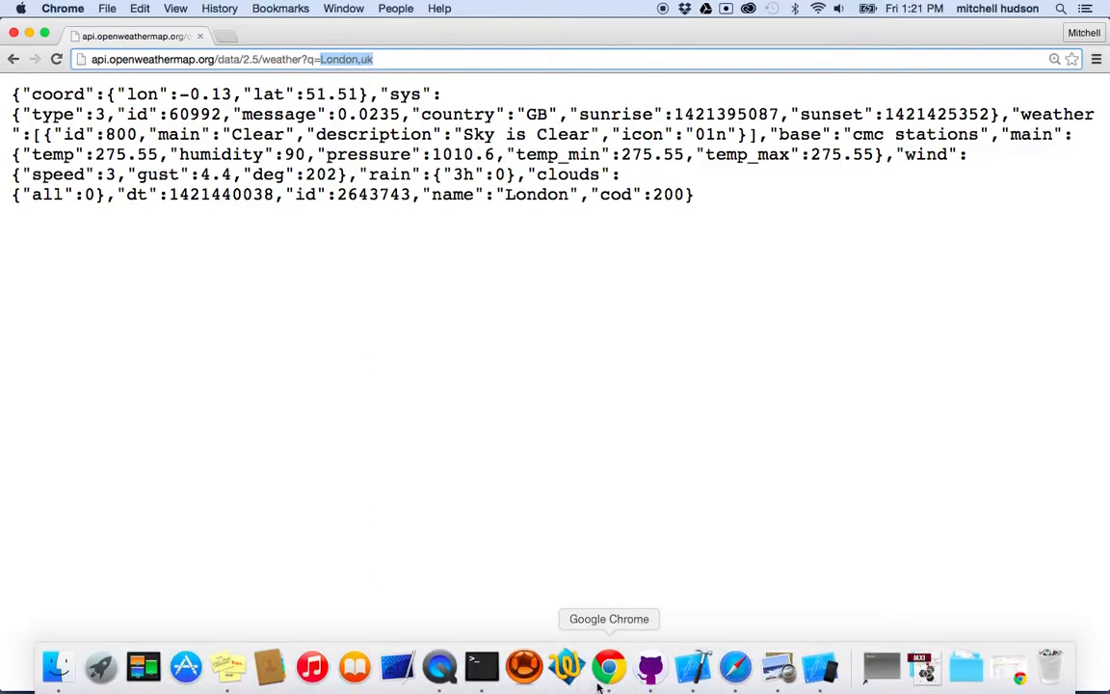
mouse_move(497, 212)
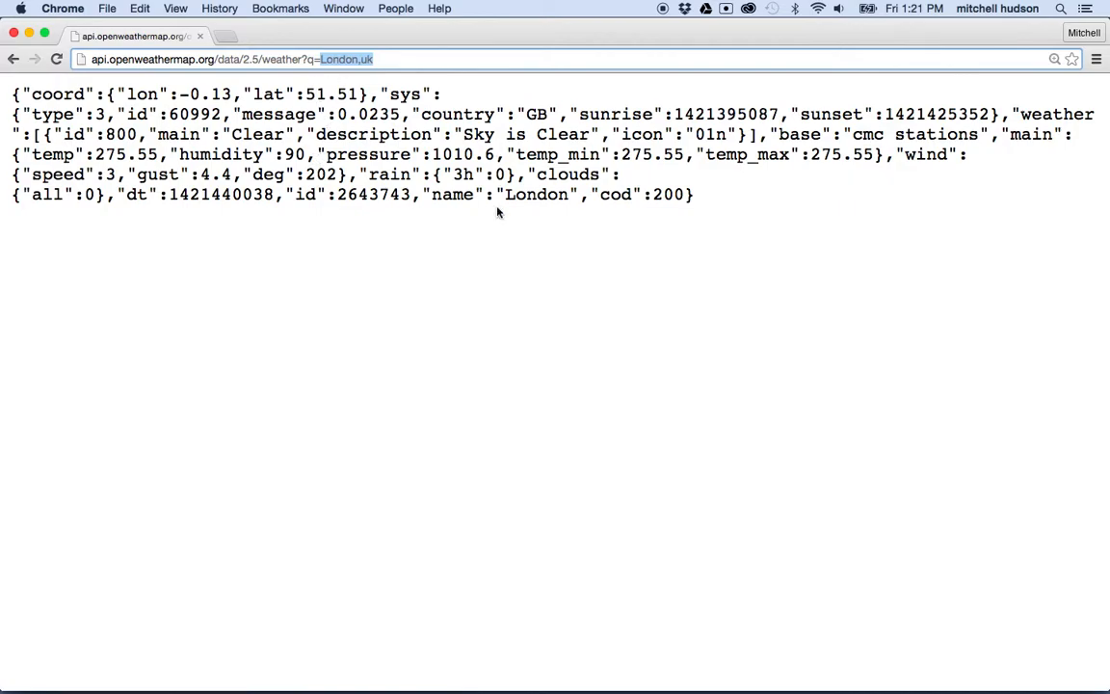
mouse_move(692, 655)
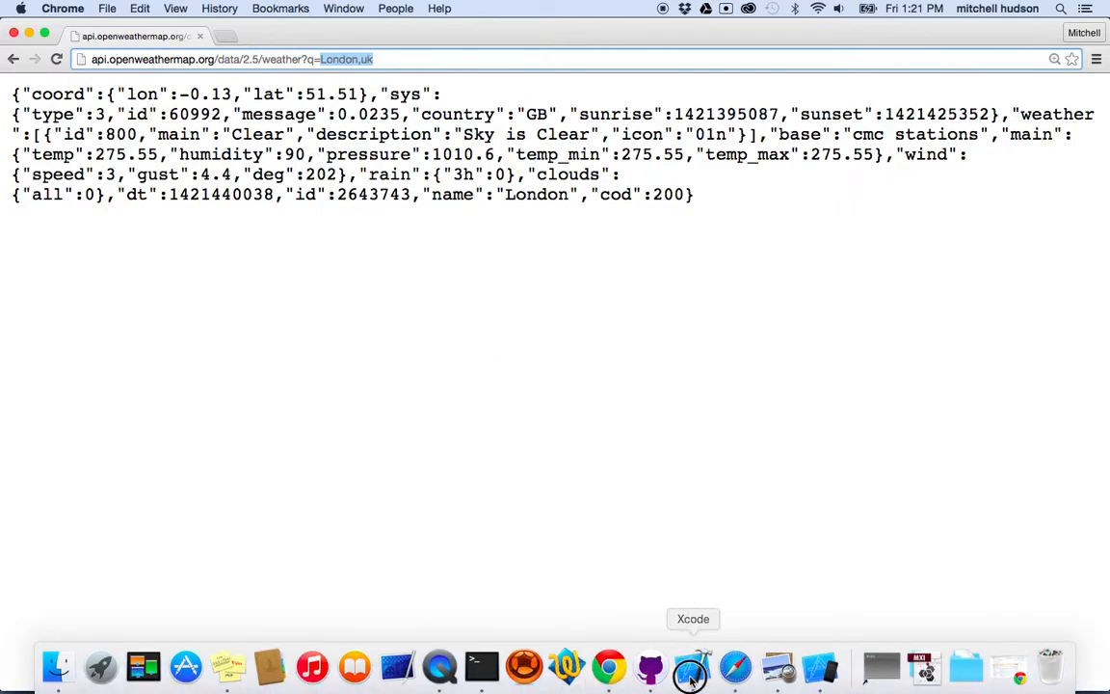
left_click(688, 678)
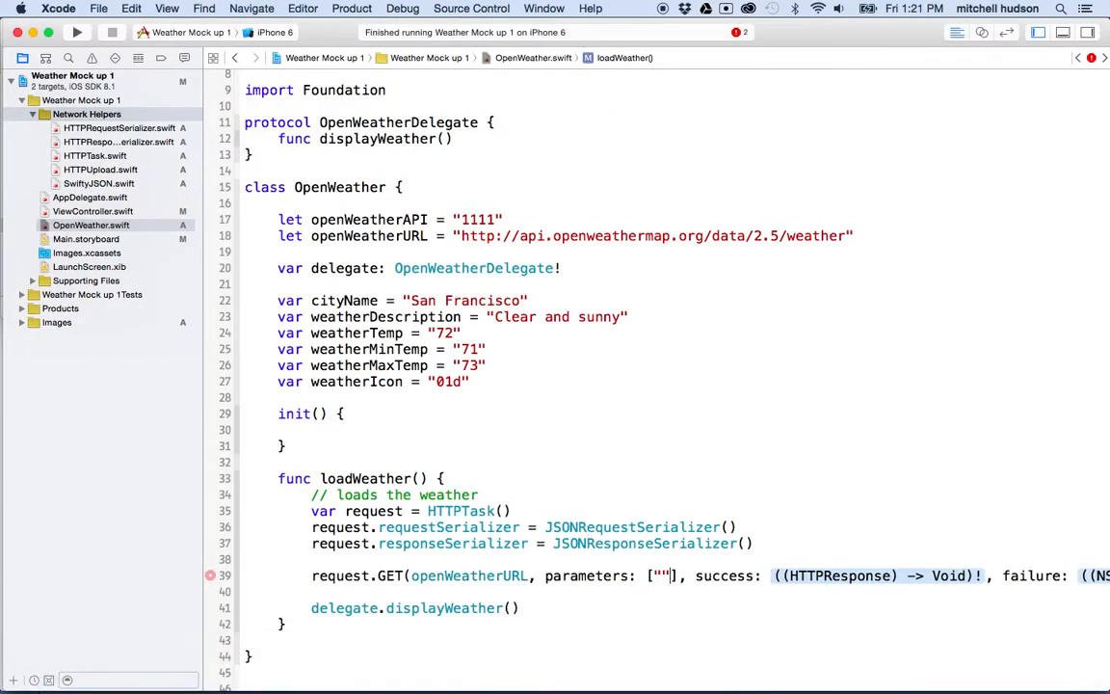
Step: Pass ["q":"London,UK"] as the GET parameters and select the success placeholder
type("q\":")
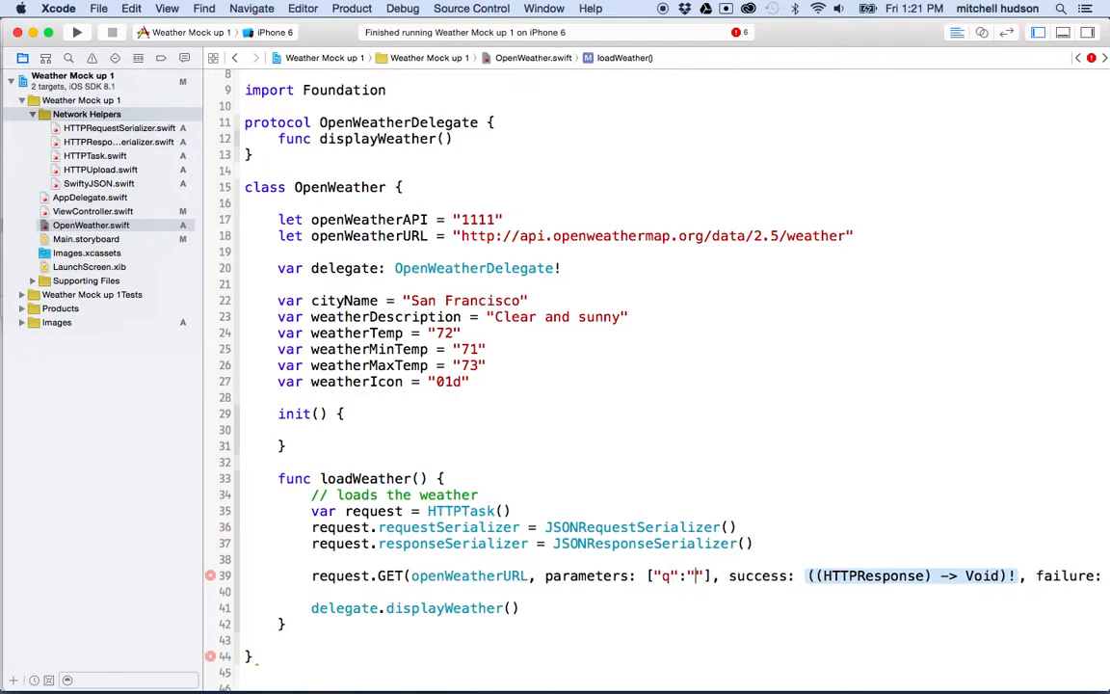
type("London,UK")
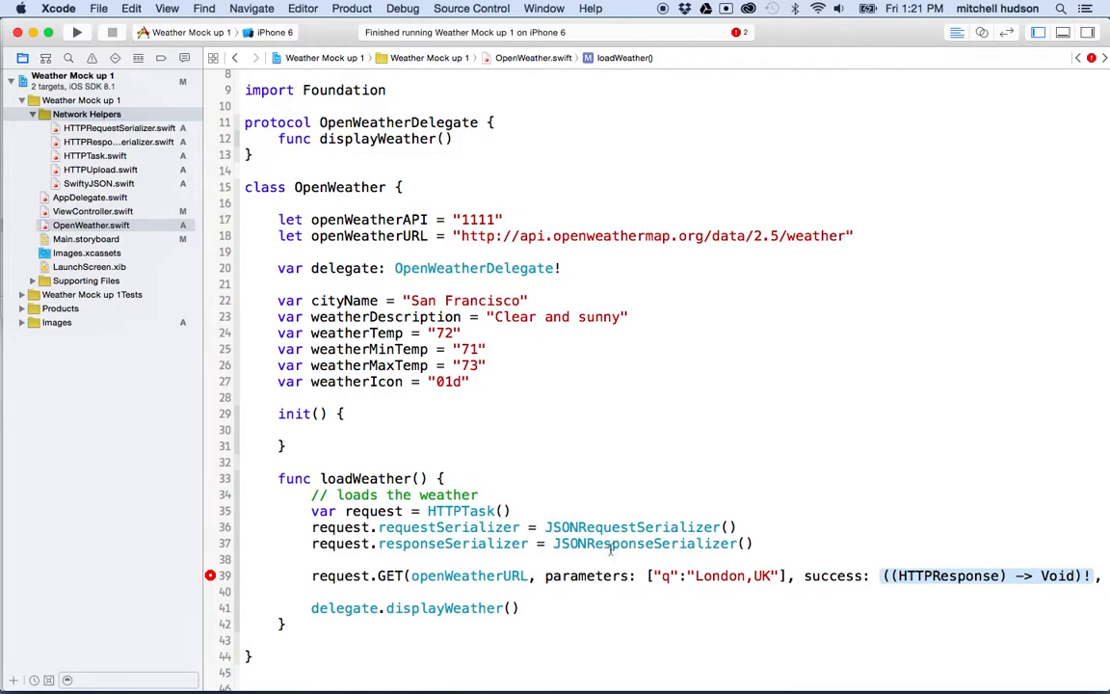
double_click(728, 576)
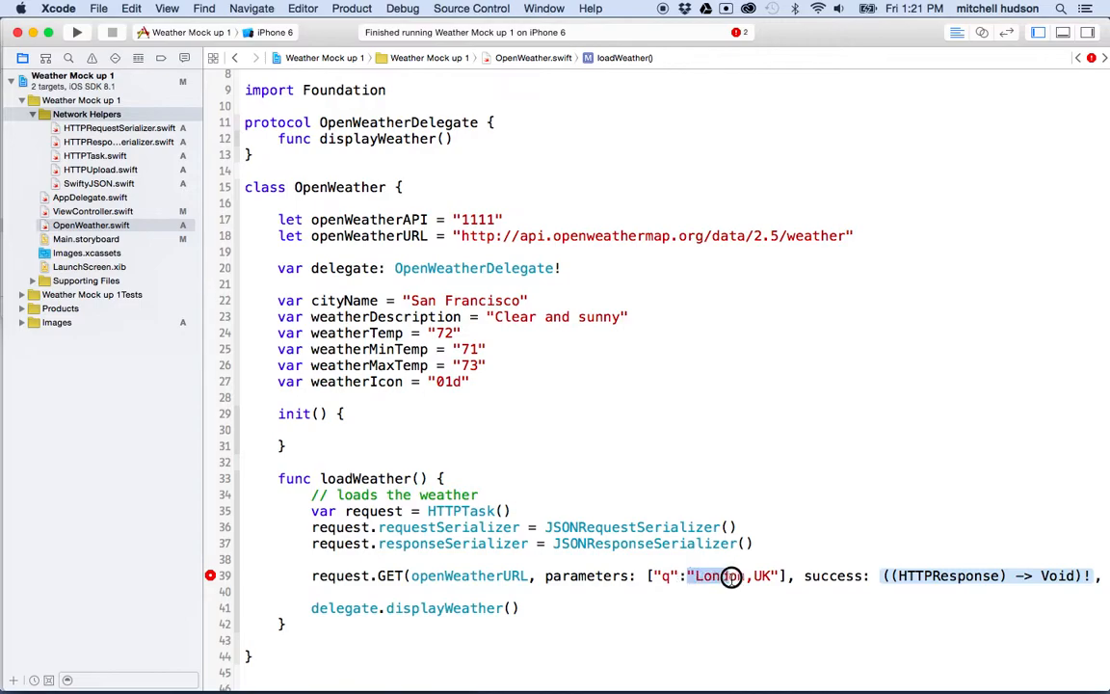
double_click(721, 575)
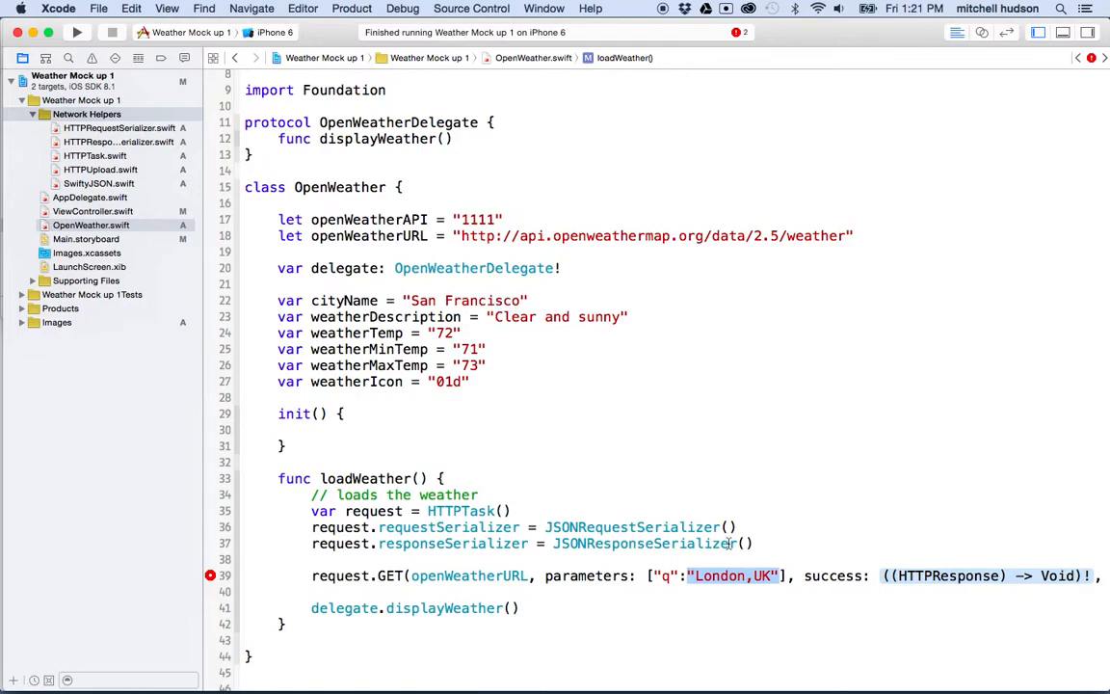
mouse_move(771, 609)
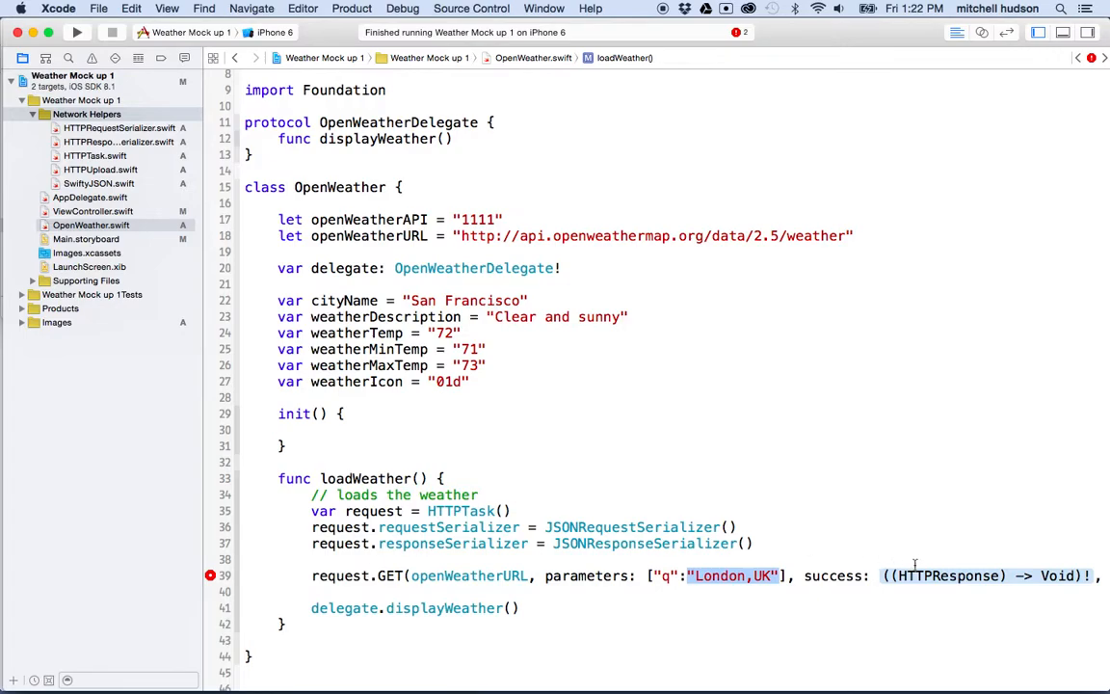
mouse_move(891, 594)
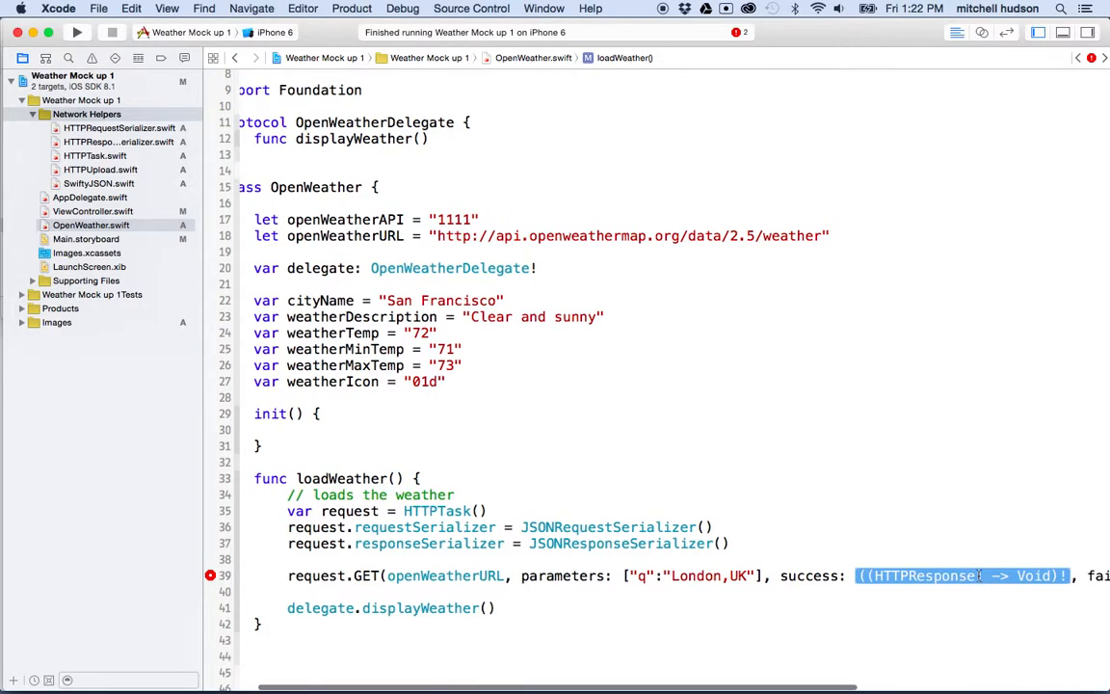
scroll("right", 3)
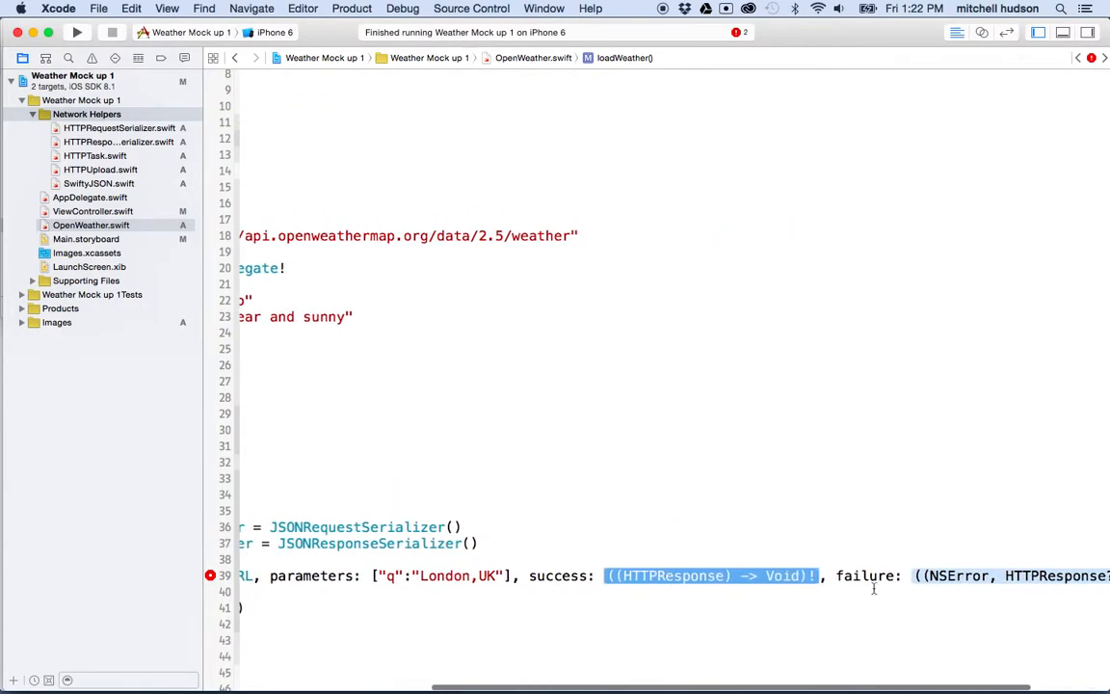
mouse_move(671, 582)
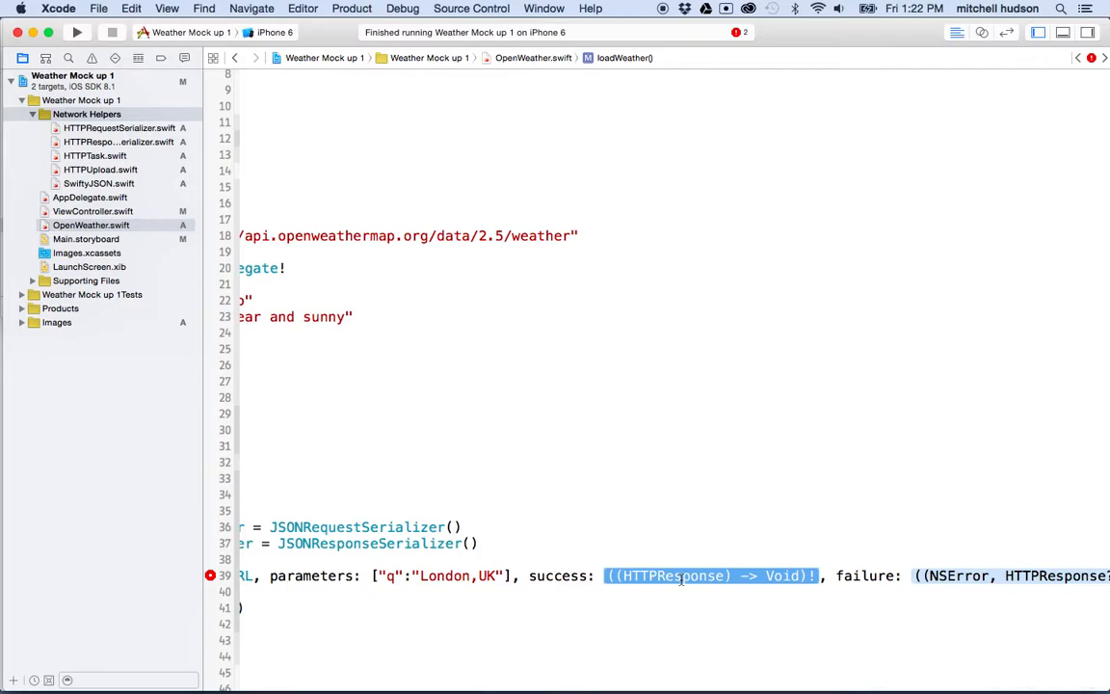
left_click(992, 576)
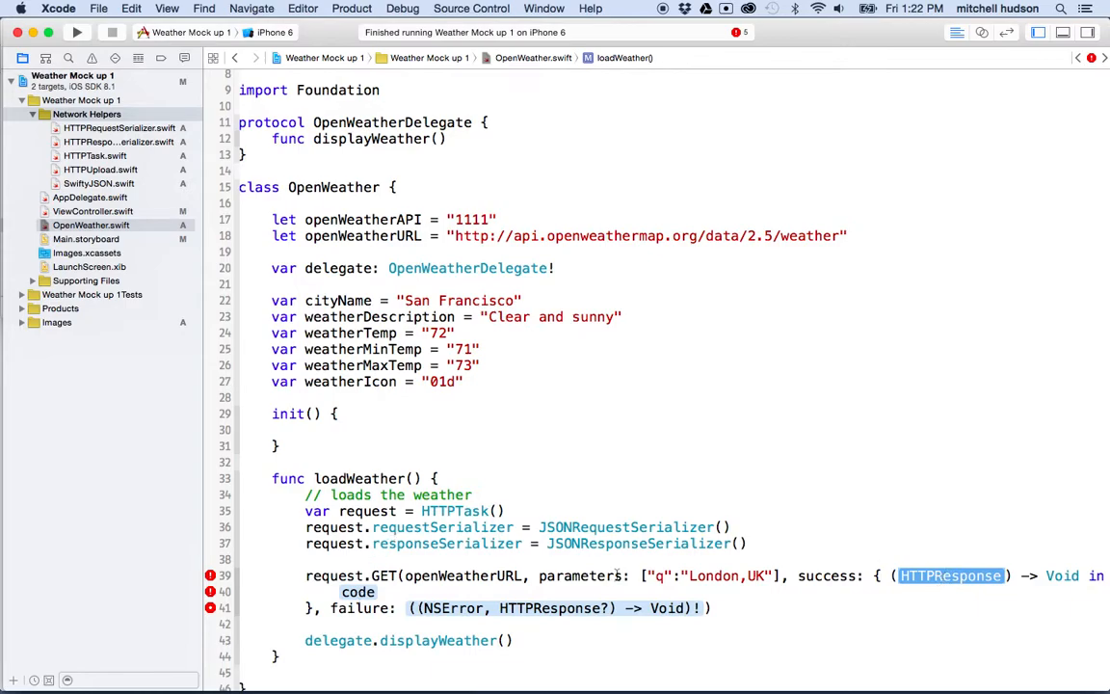
mouse_move(945, 578)
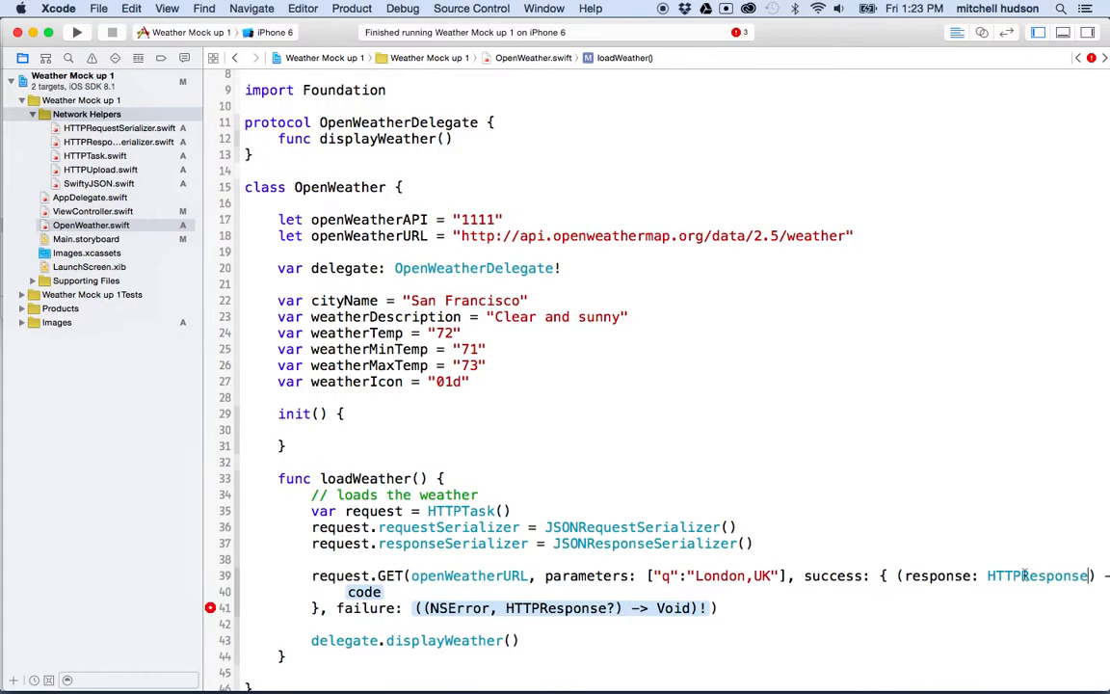
Step: Expand the success closure with response: HTTPResponse and body println(response)
scroll("right", 3)
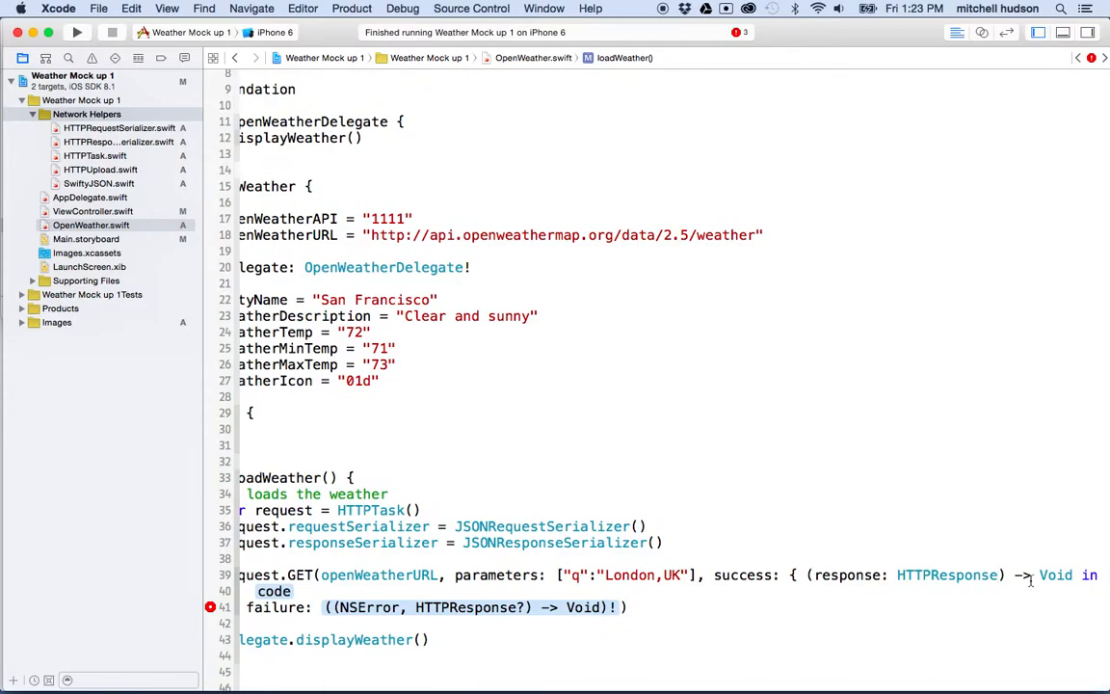
double_click(1068, 574)
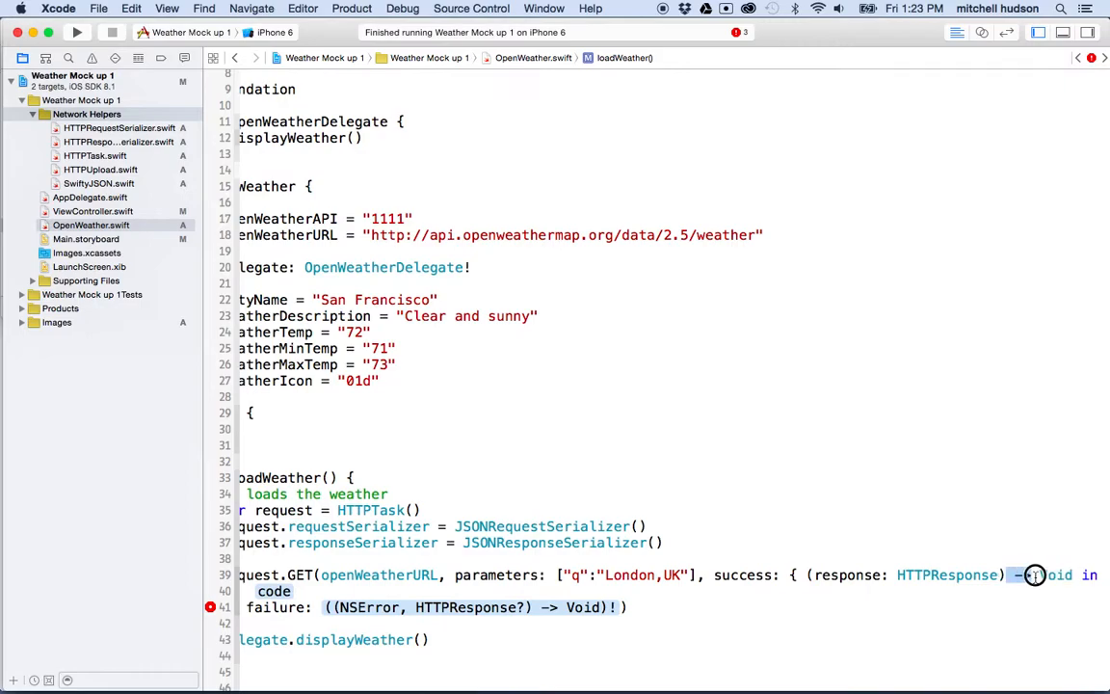
double_click(1056, 575)
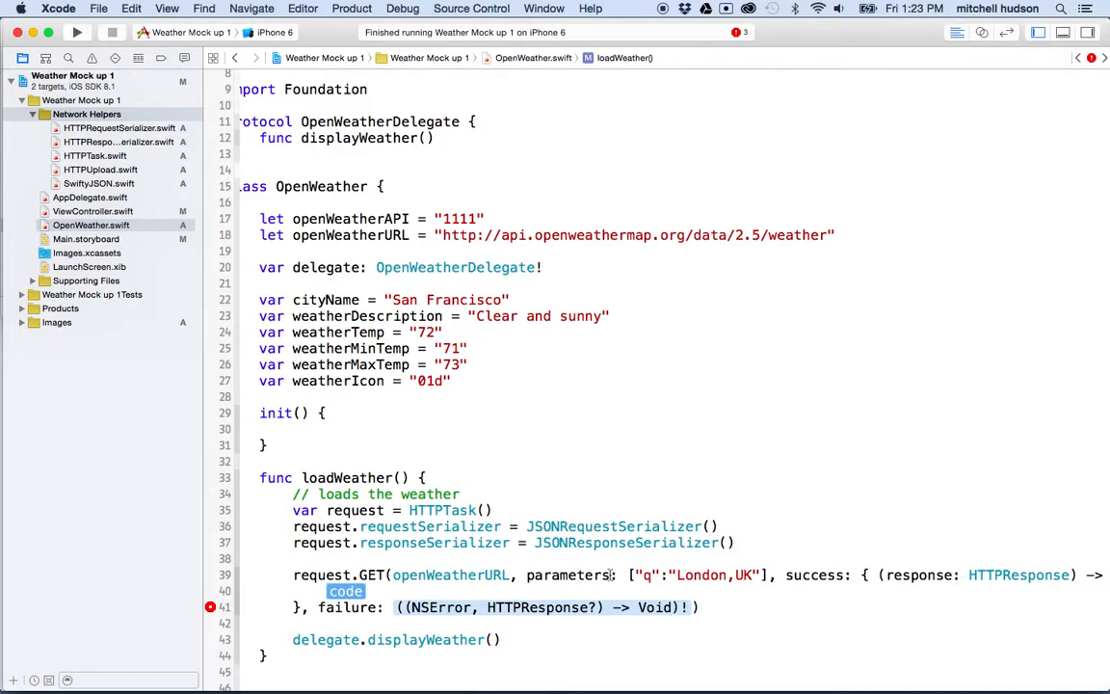
double_click(813, 575)
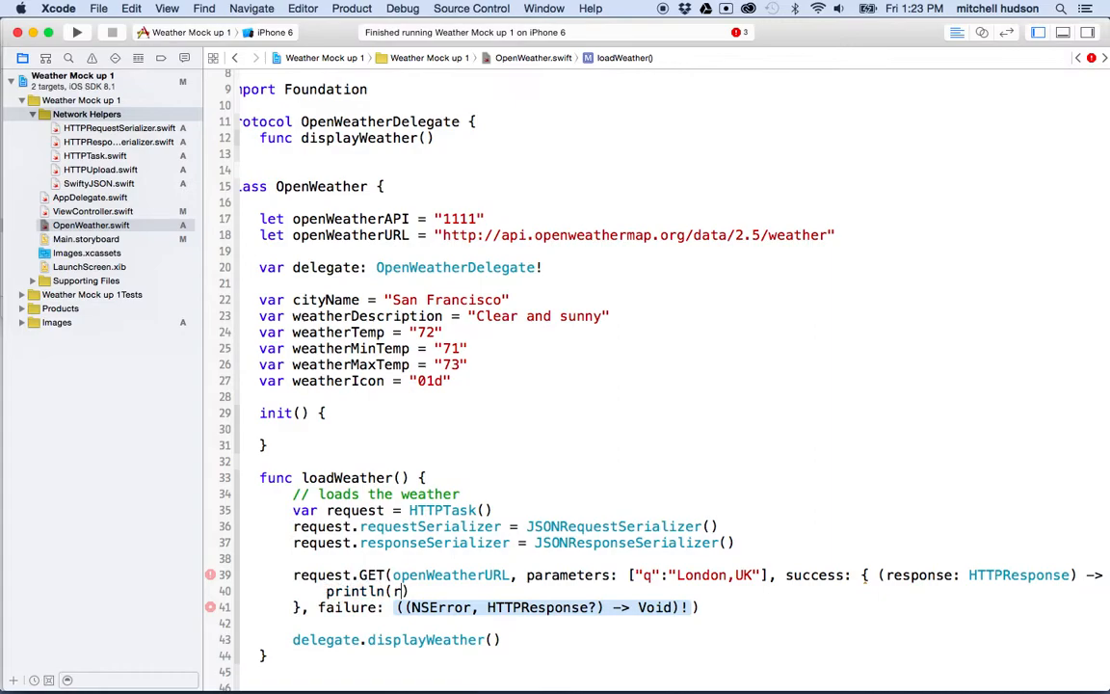
type("esponse)")
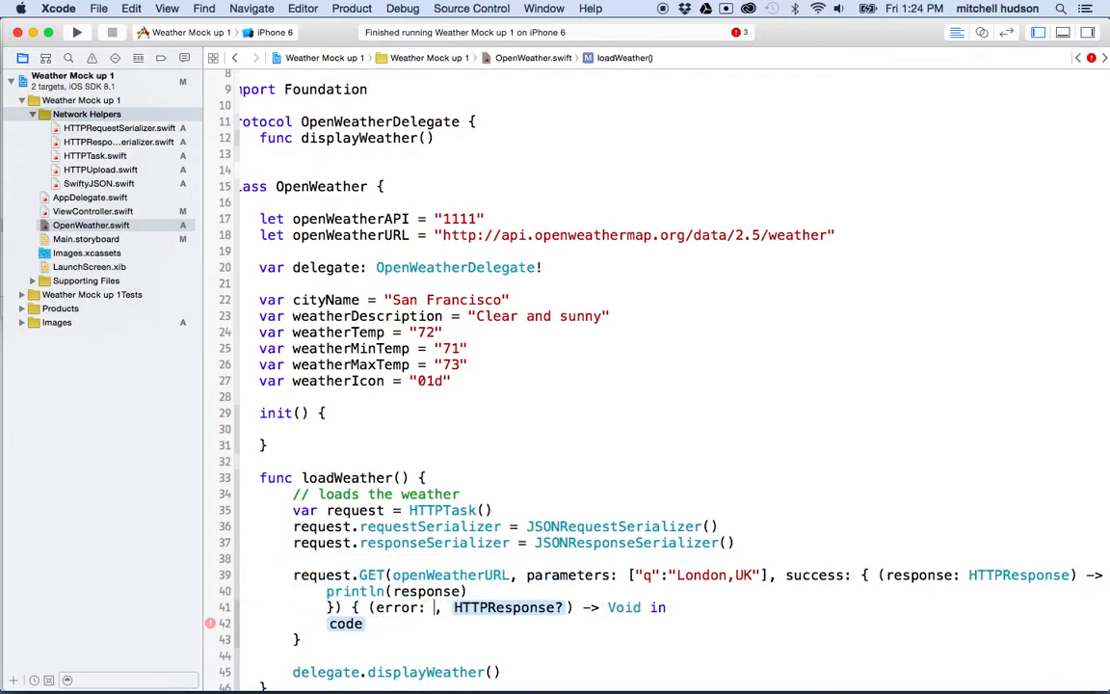
Step: Expand the failure closure with (error: NSError, response: HTTPResponse?) and print error.description
type("NSError")
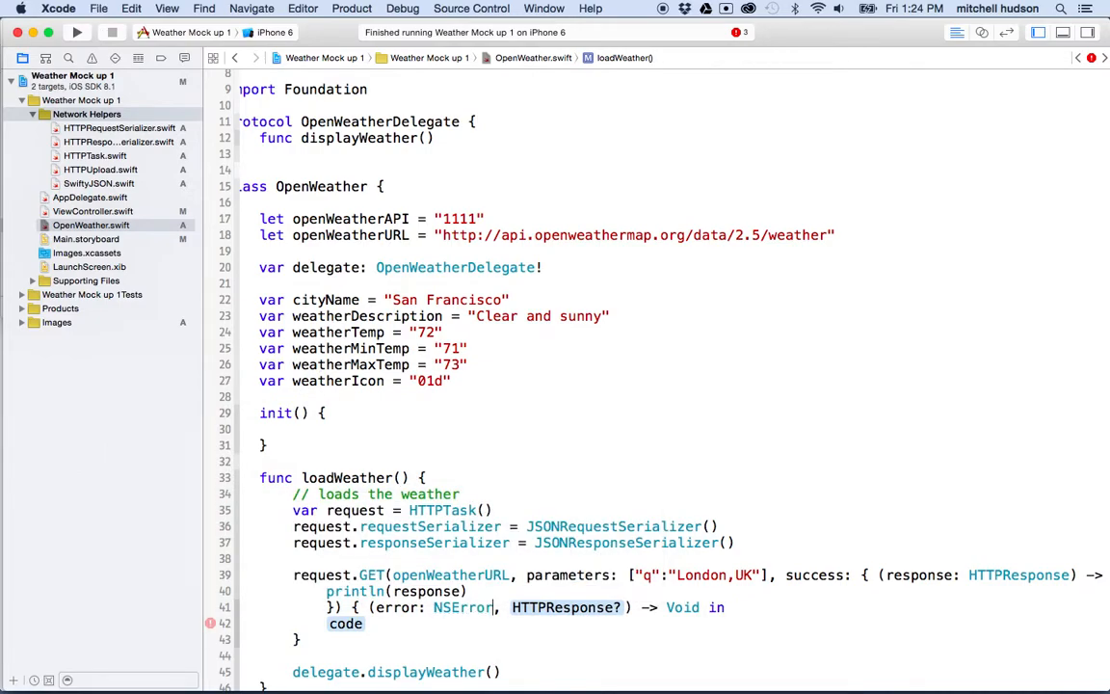
double_click(575, 607)
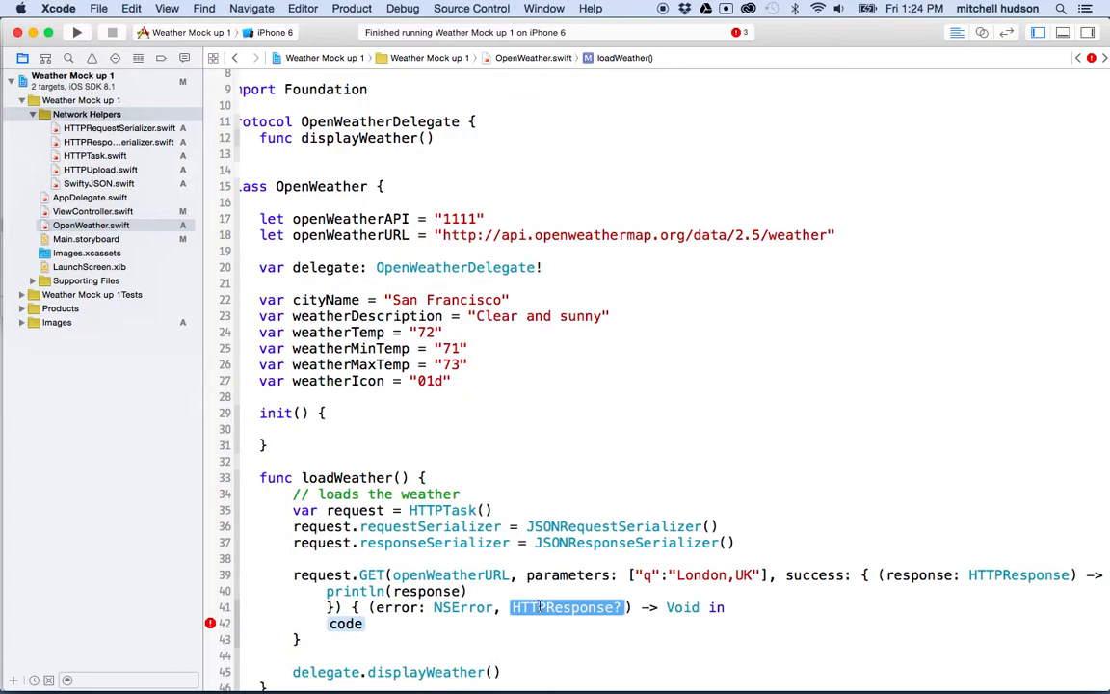
type("respon")
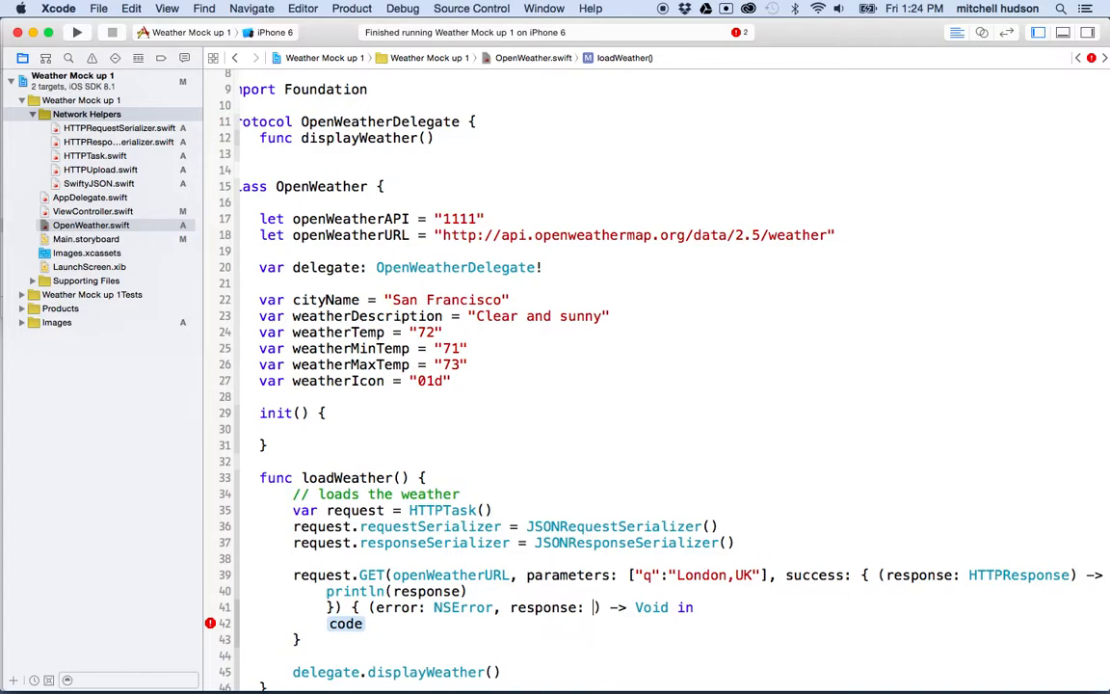
type("HTTPResponse?")
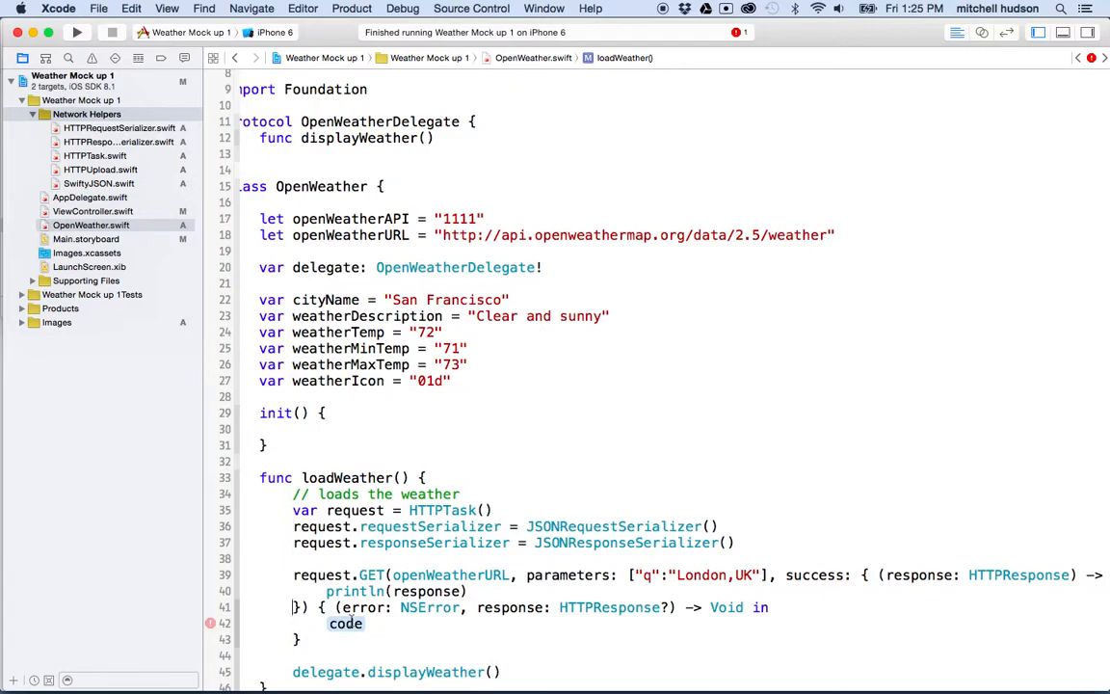
double_click(345, 624)
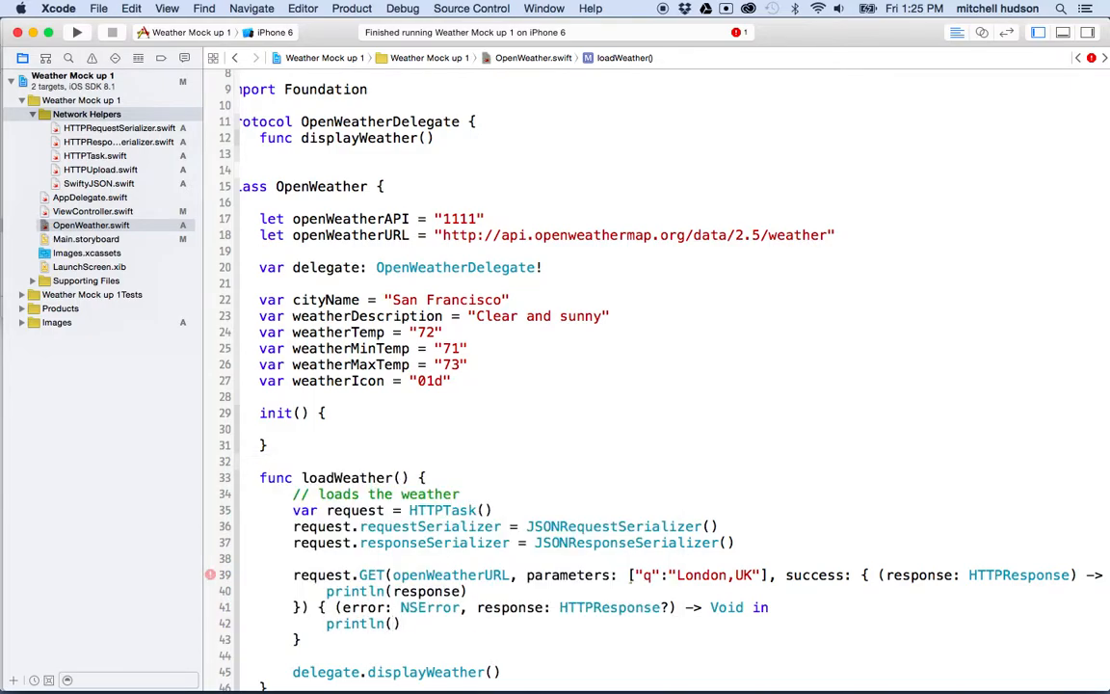
type("error.description")
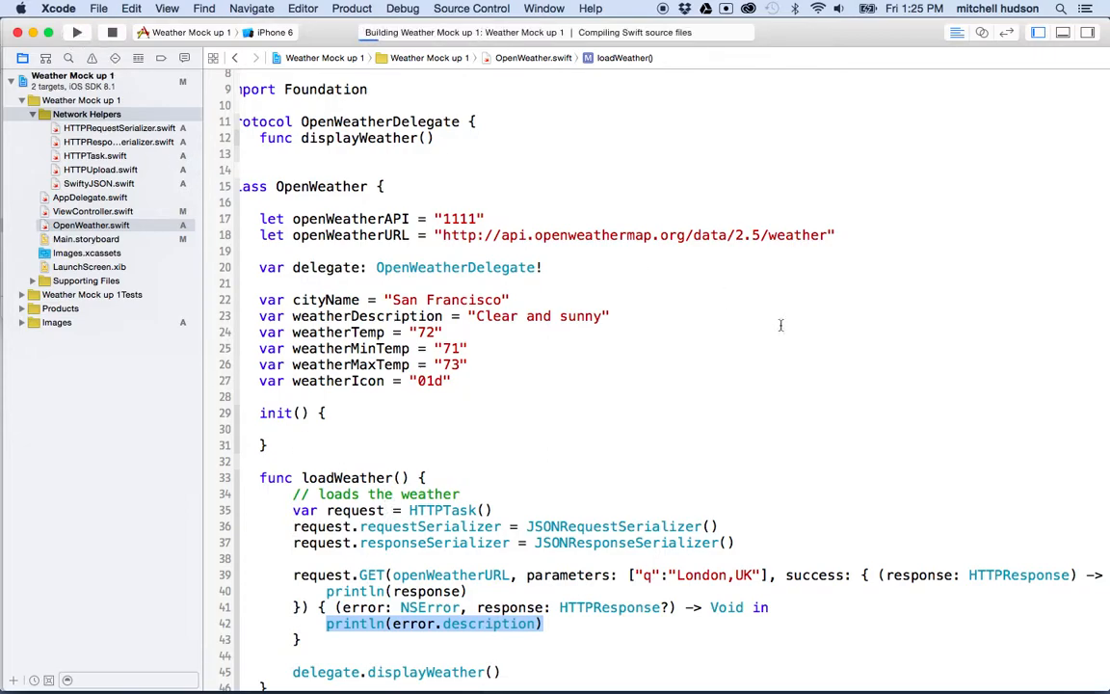
mouse_move(765, 328)
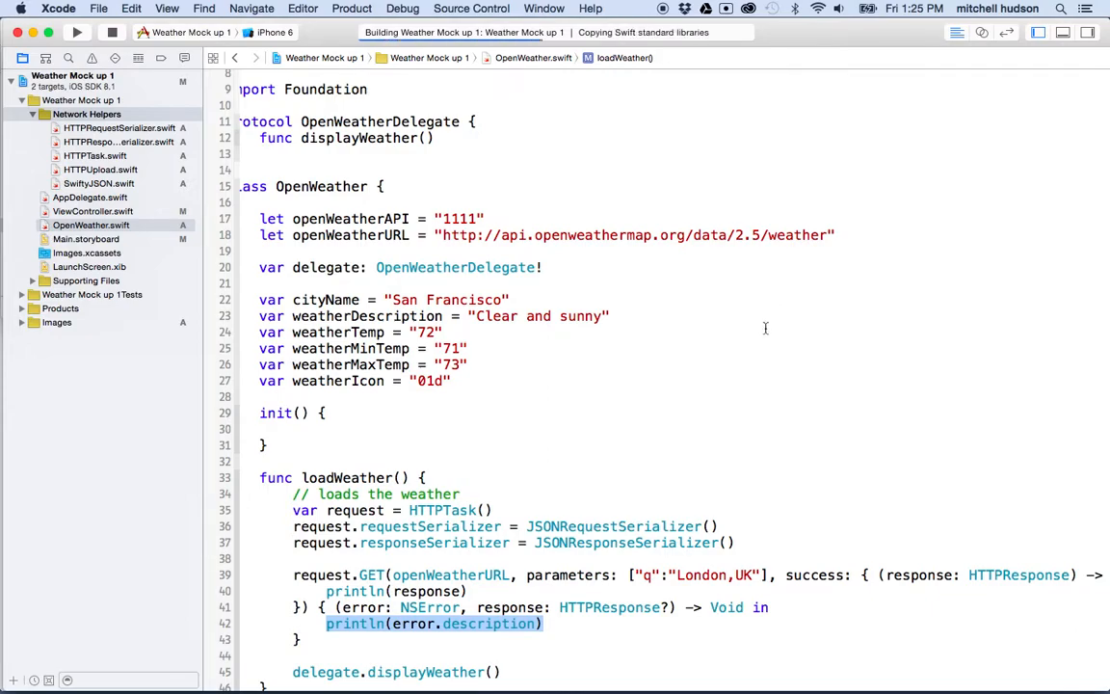
Step: Run the app in the iPhone 6 simulator so the console prints HTTPResponse
left_click(66, 50)
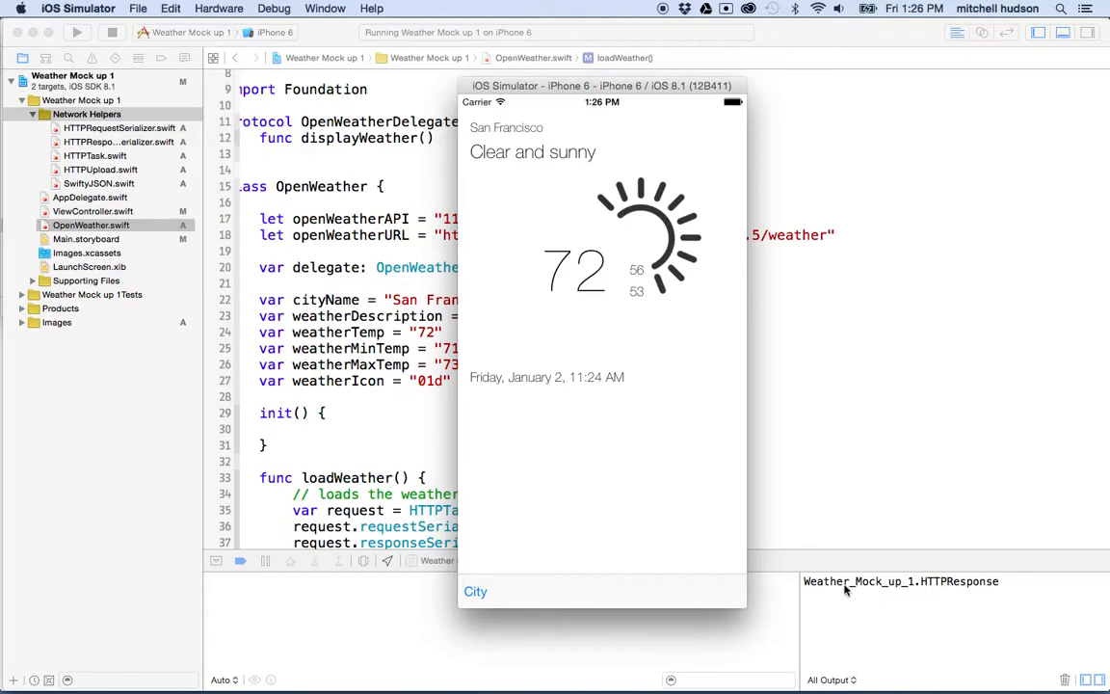
mouse_move(890, 593)
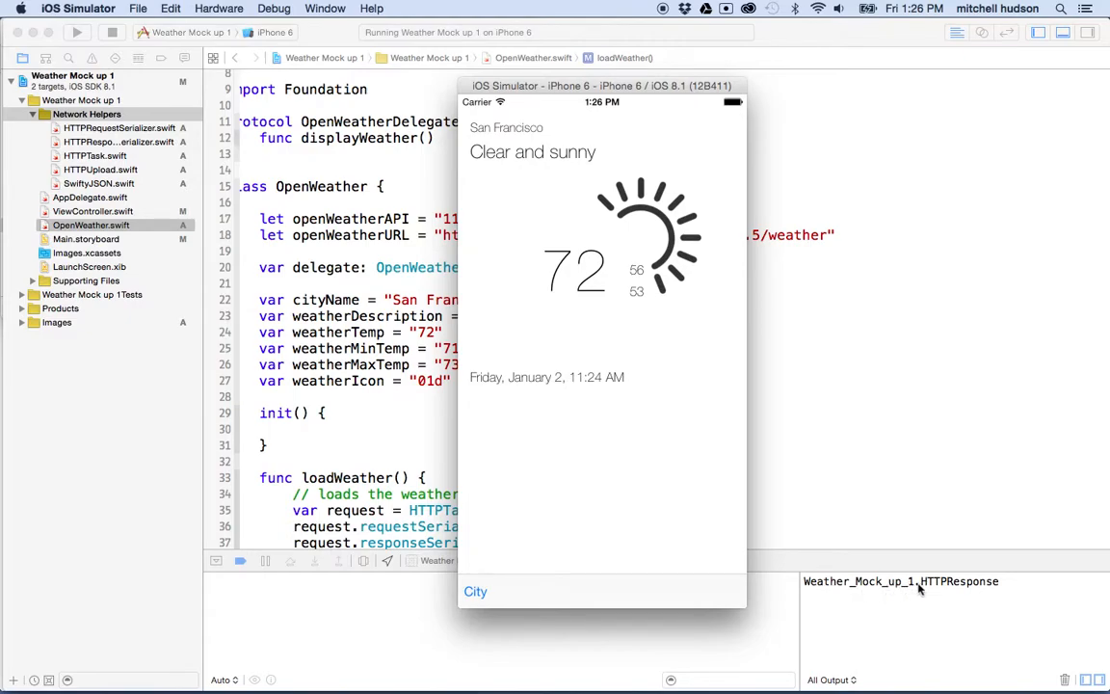
mouse_move(655, 489)
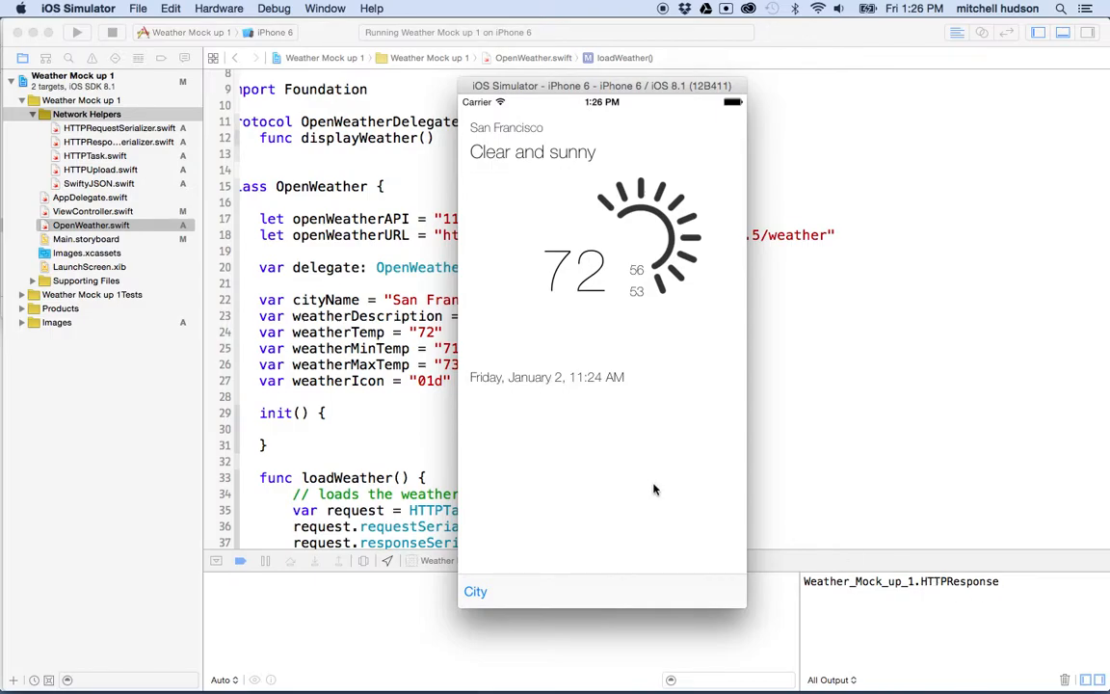